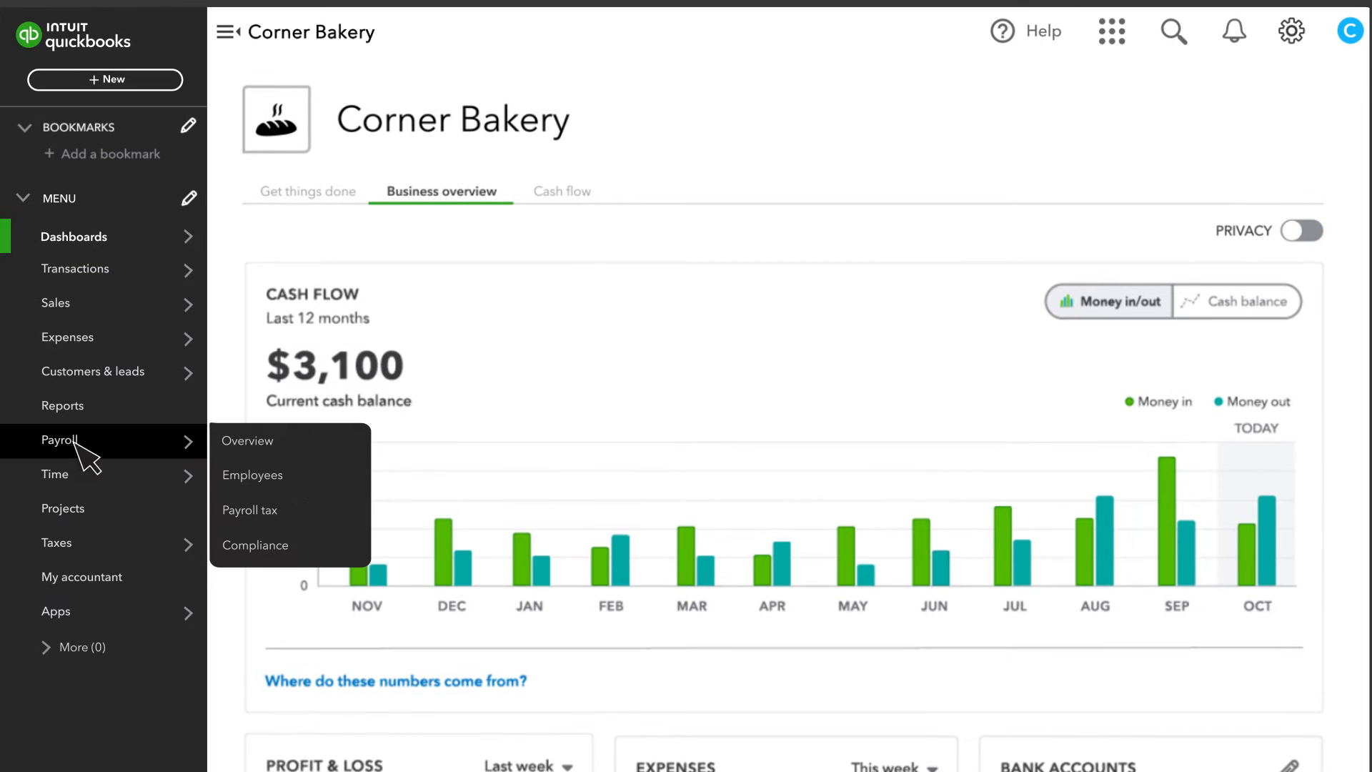
# Step: Show the Payroll Overview with its setup tasks and shortcuts
pyautogui.click(248, 440)
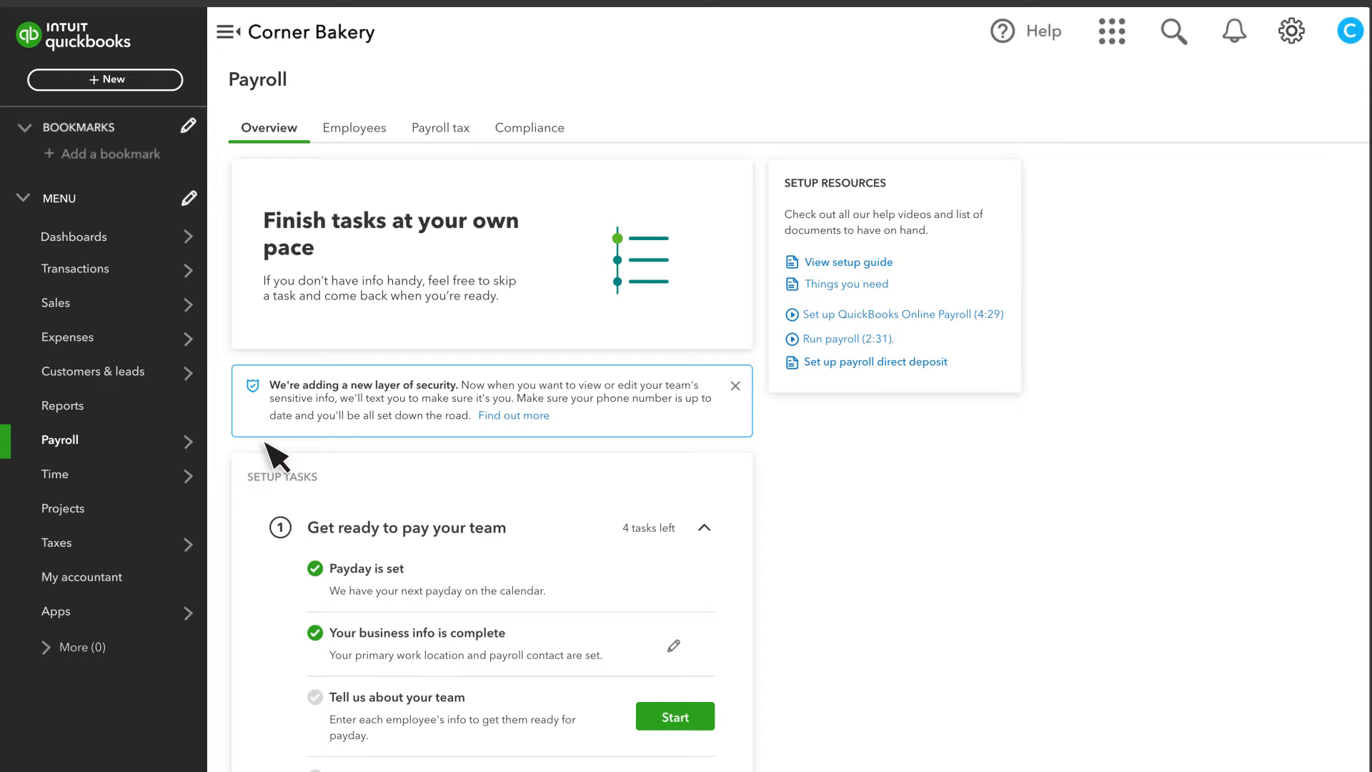
pyautogui.moveTo(310, 503)
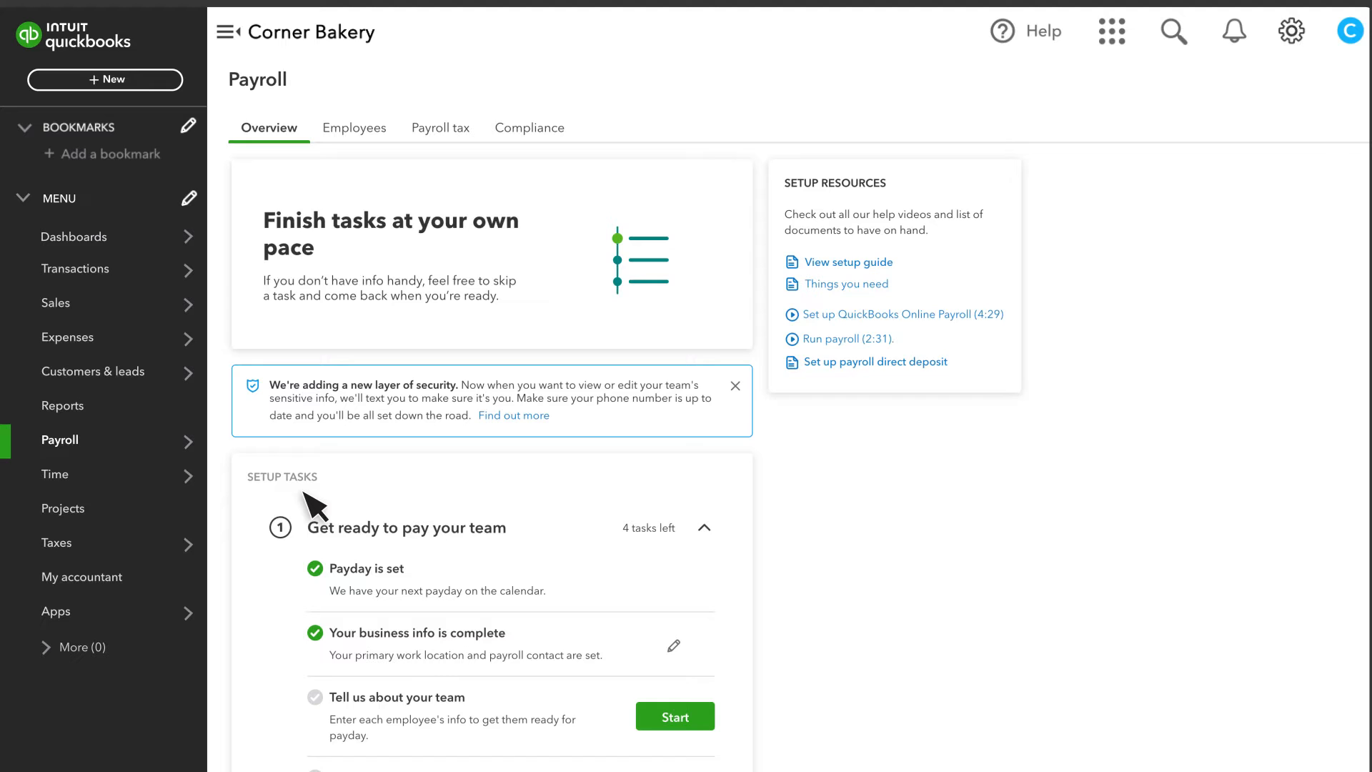
pyautogui.moveTo(892, 289)
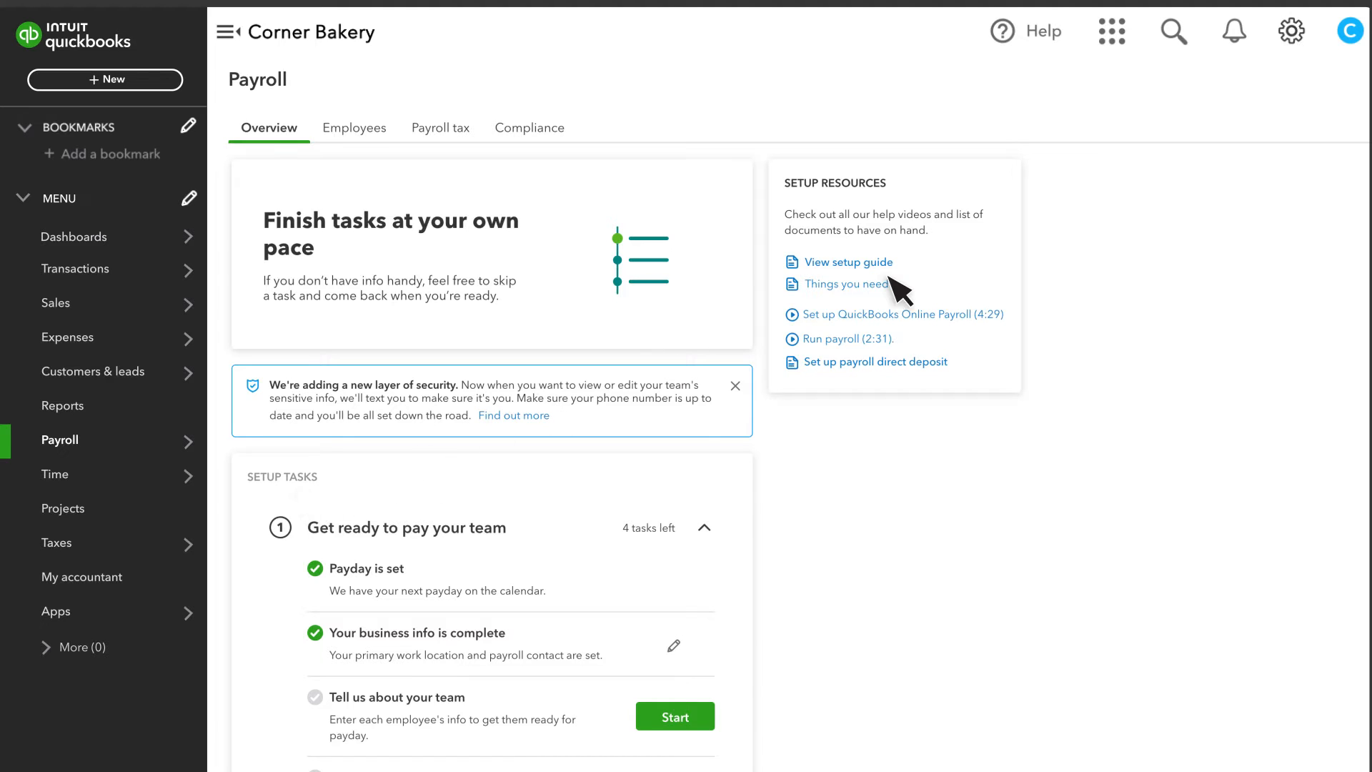
pyautogui.moveTo(939, 341)
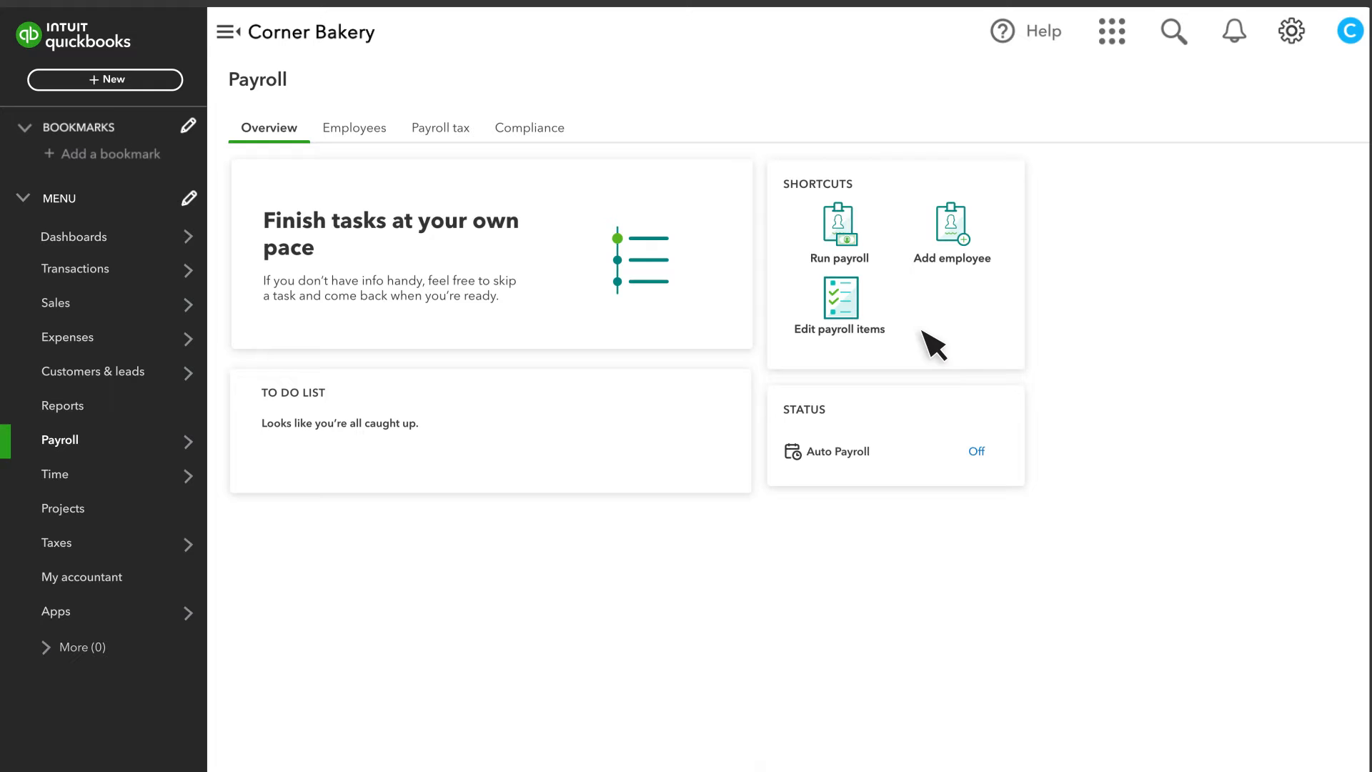
pyautogui.moveTo(952, 300)
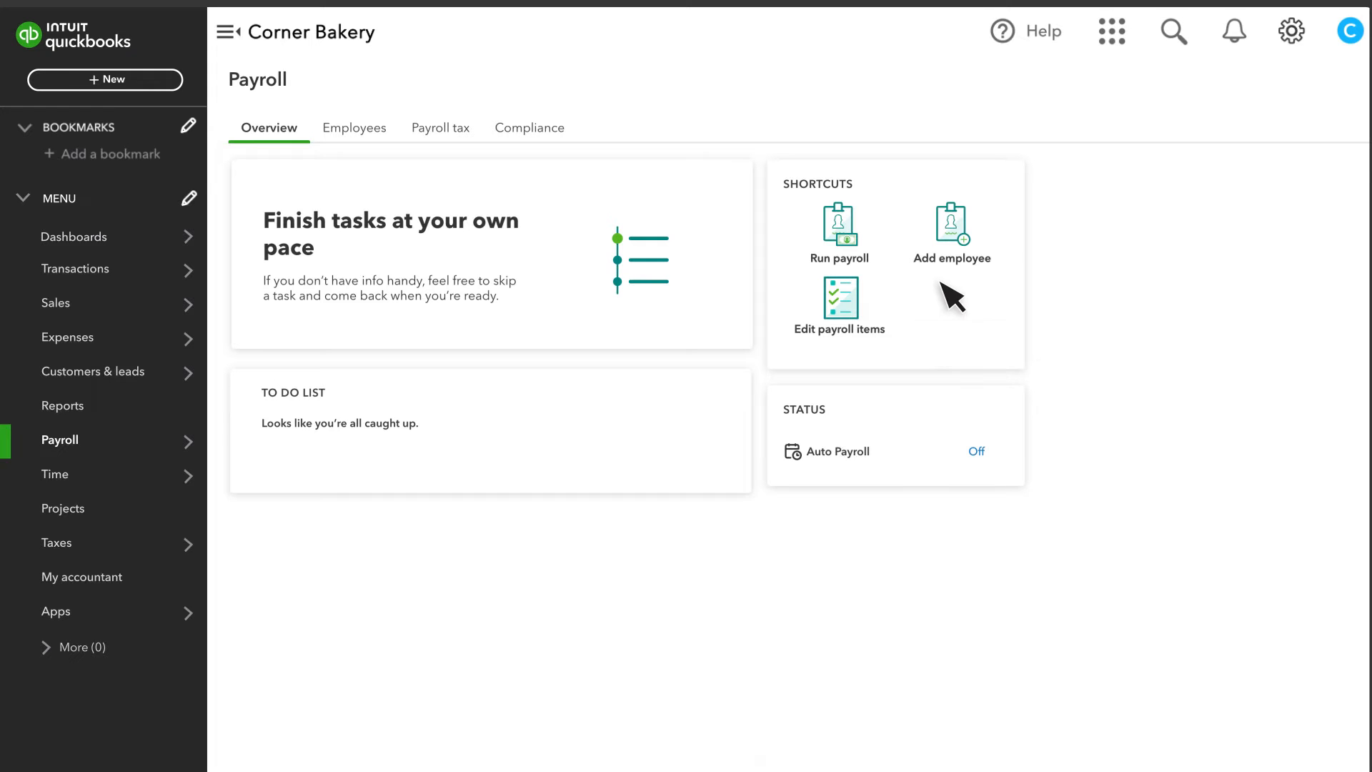
pyautogui.moveTo(847, 358)
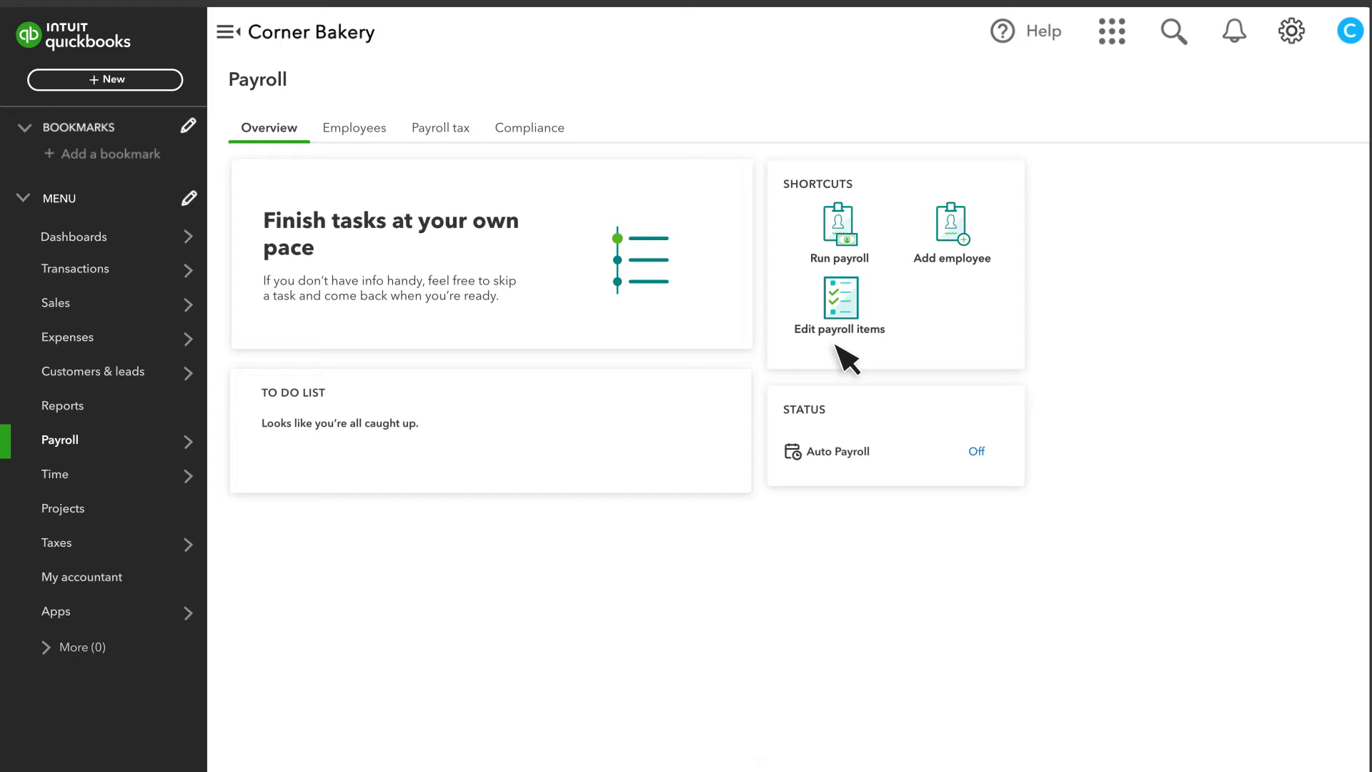
pyautogui.moveTo(823, 430)
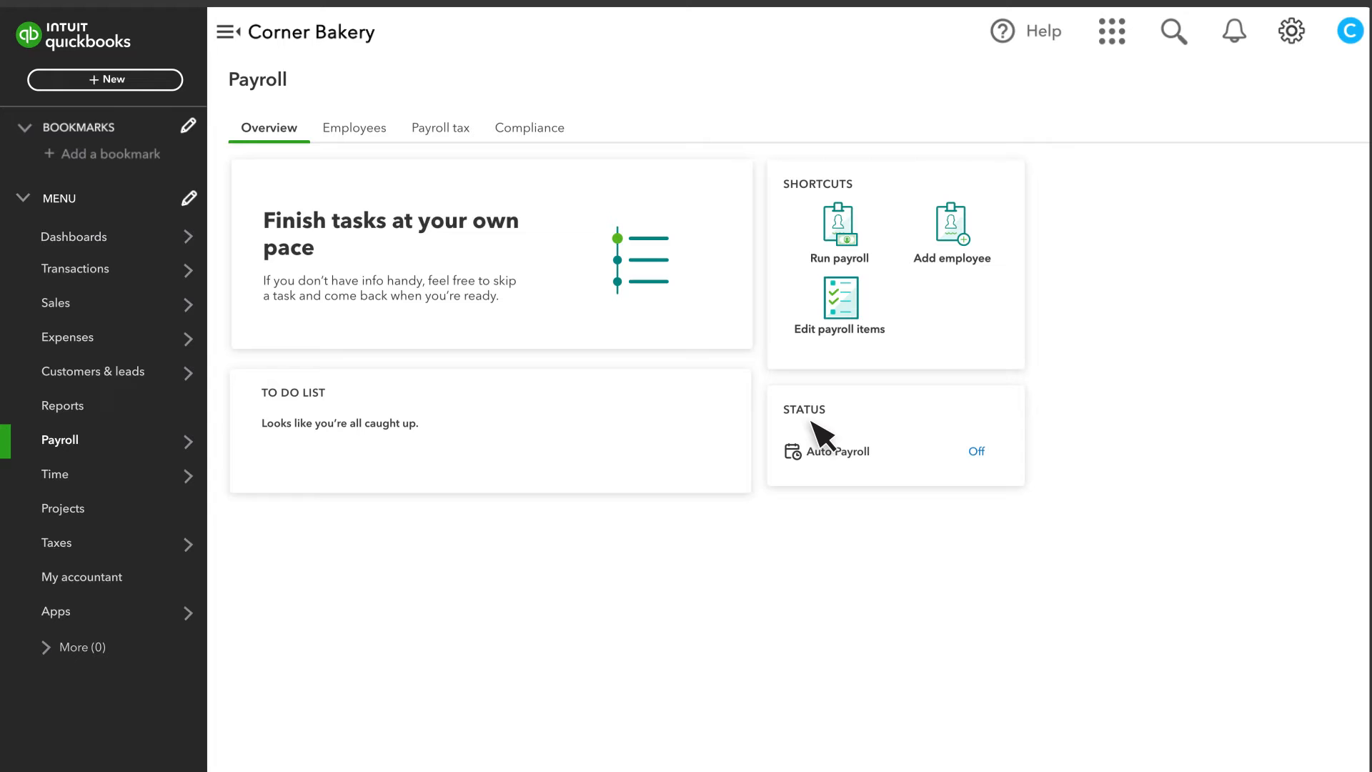
pyautogui.moveTo(480, 217)
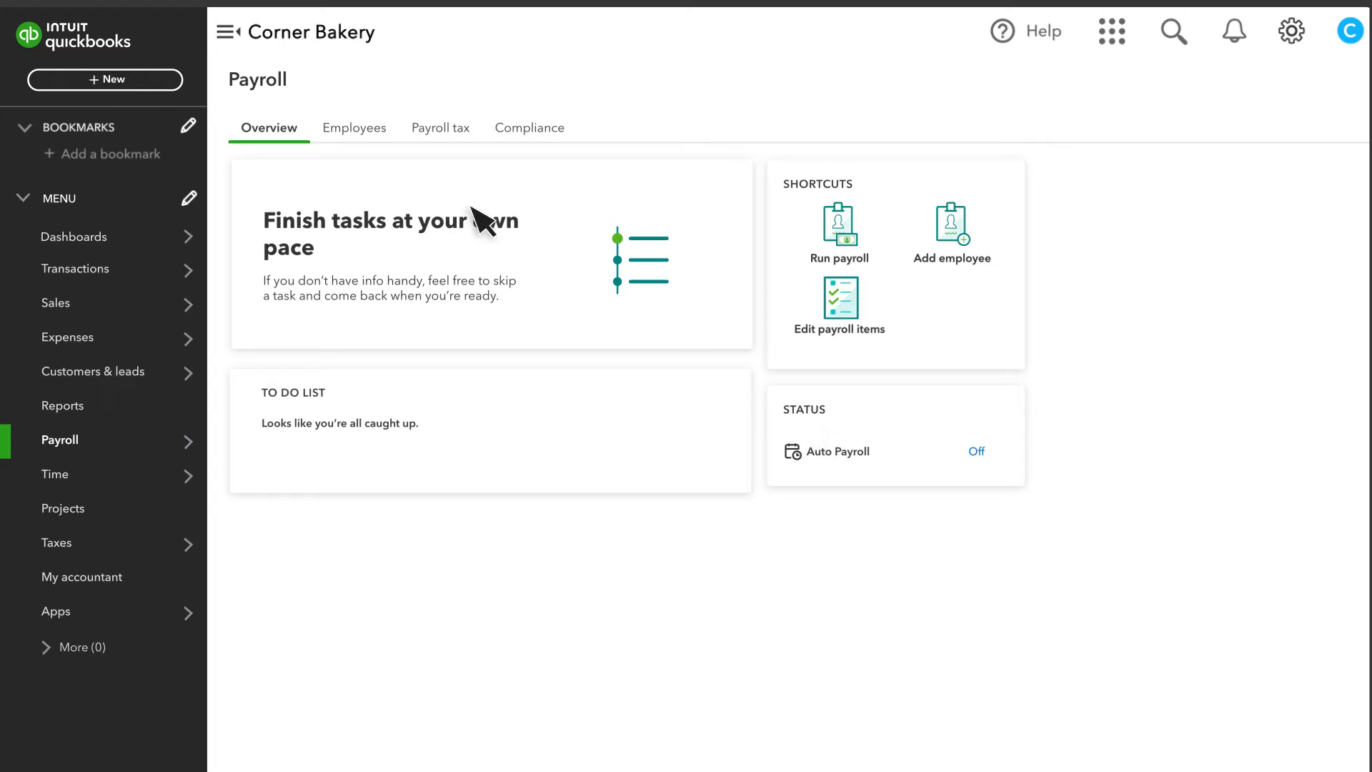
# Step: Show the Employees list with the one active hourly employee paid by paper cheque
pyautogui.click(354, 127)
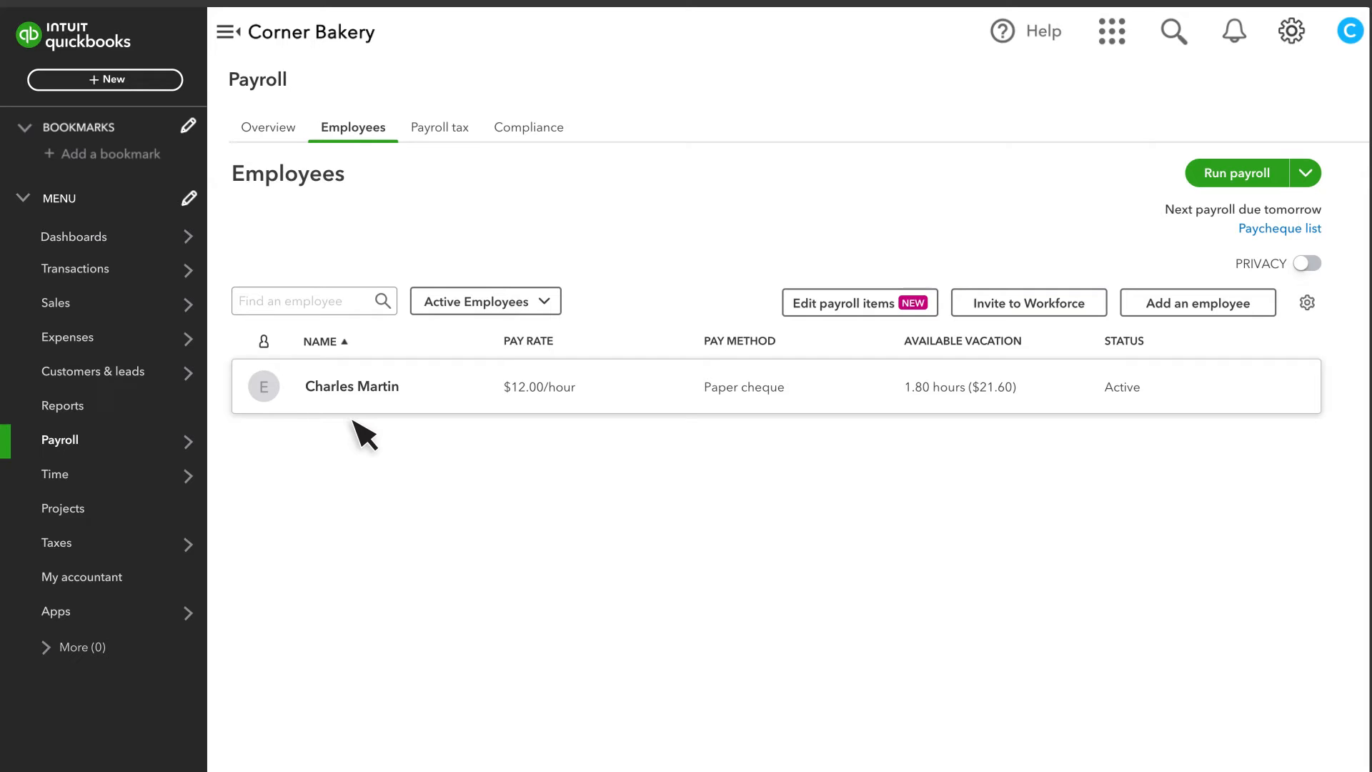
pyautogui.moveTo(517, 372)
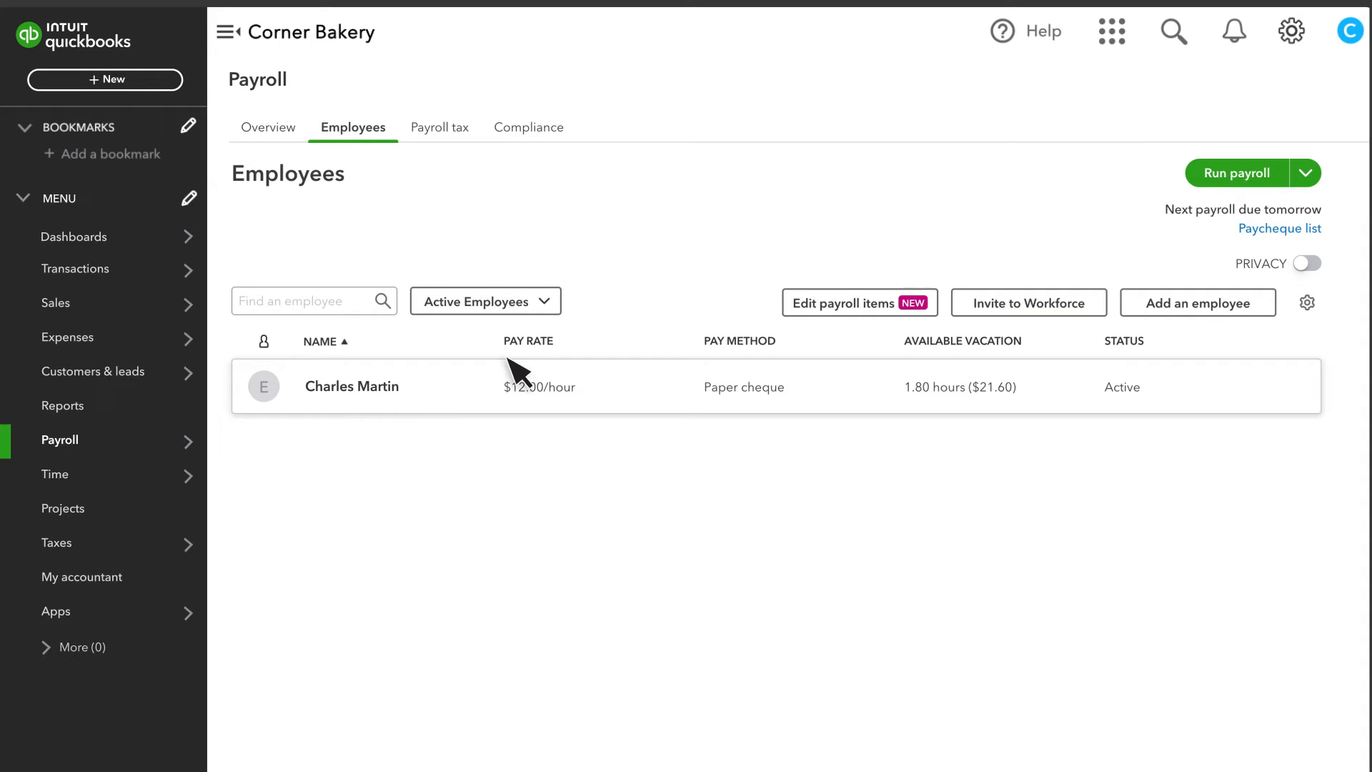
pyautogui.moveTo(750, 359)
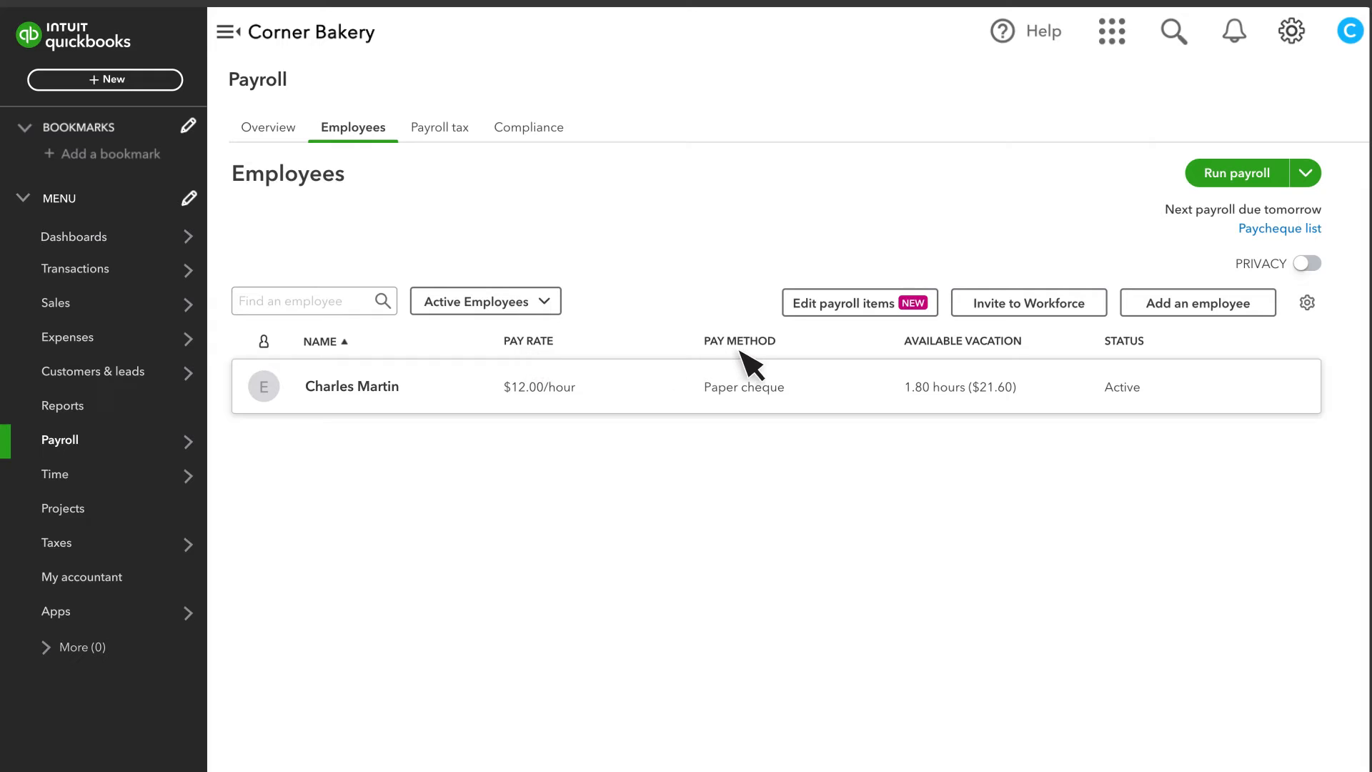
pyautogui.moveTo(375, 419)
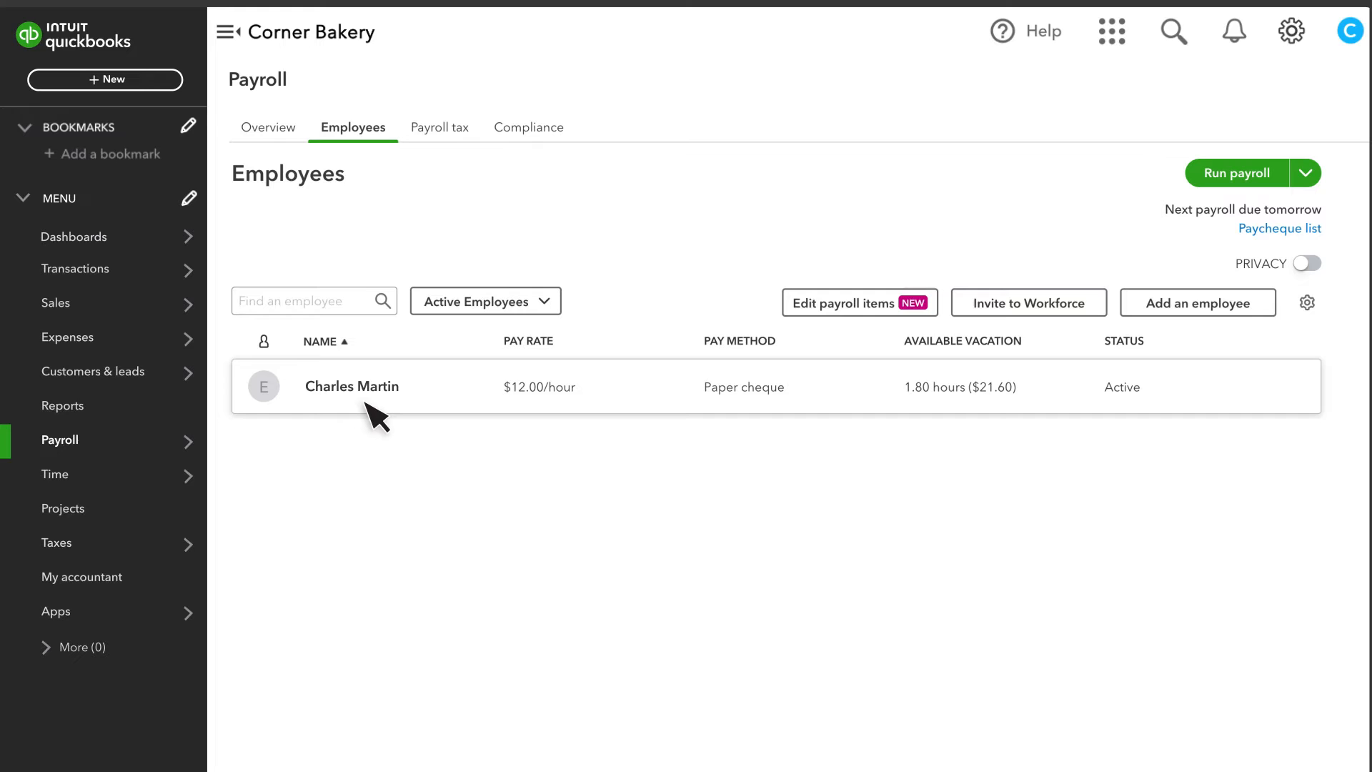
pyautogui.moveTo(1214, 340)
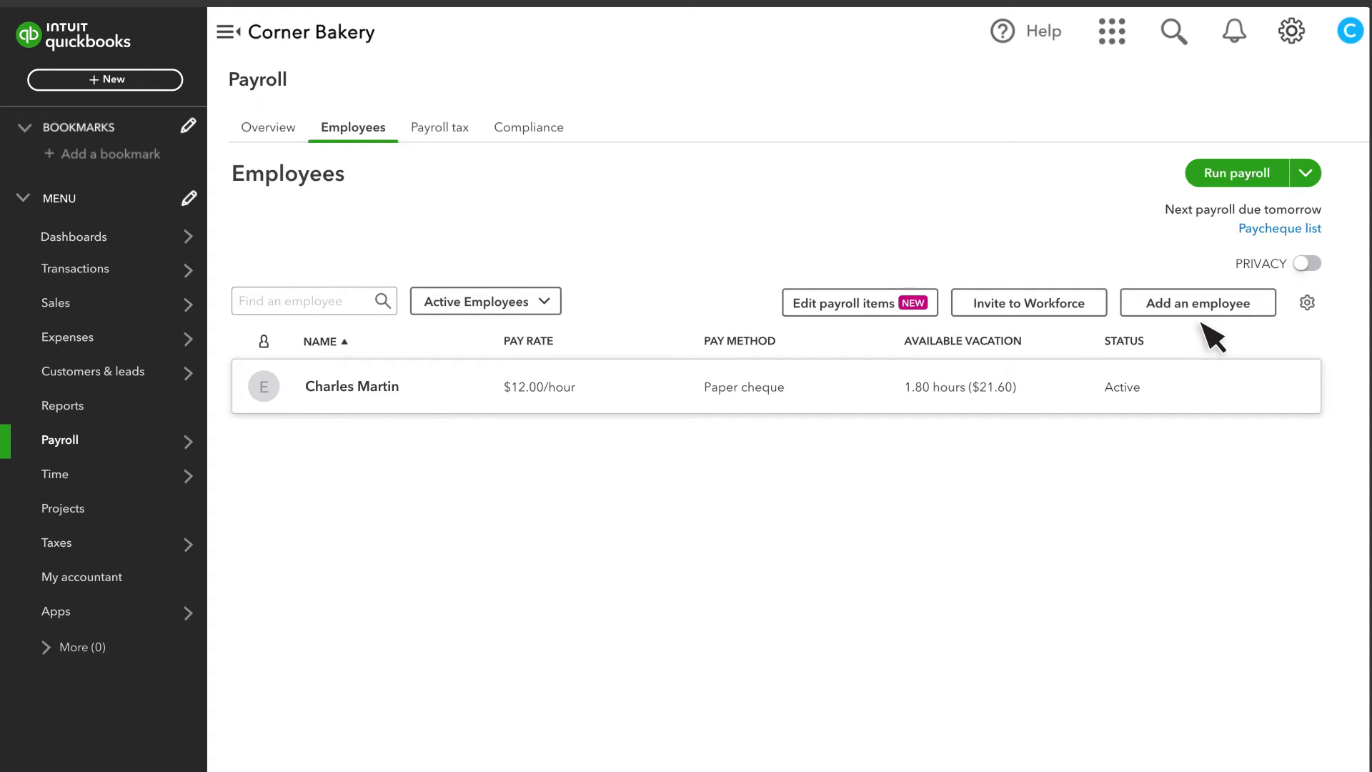
pyautogui.moveTo(1068, 340)
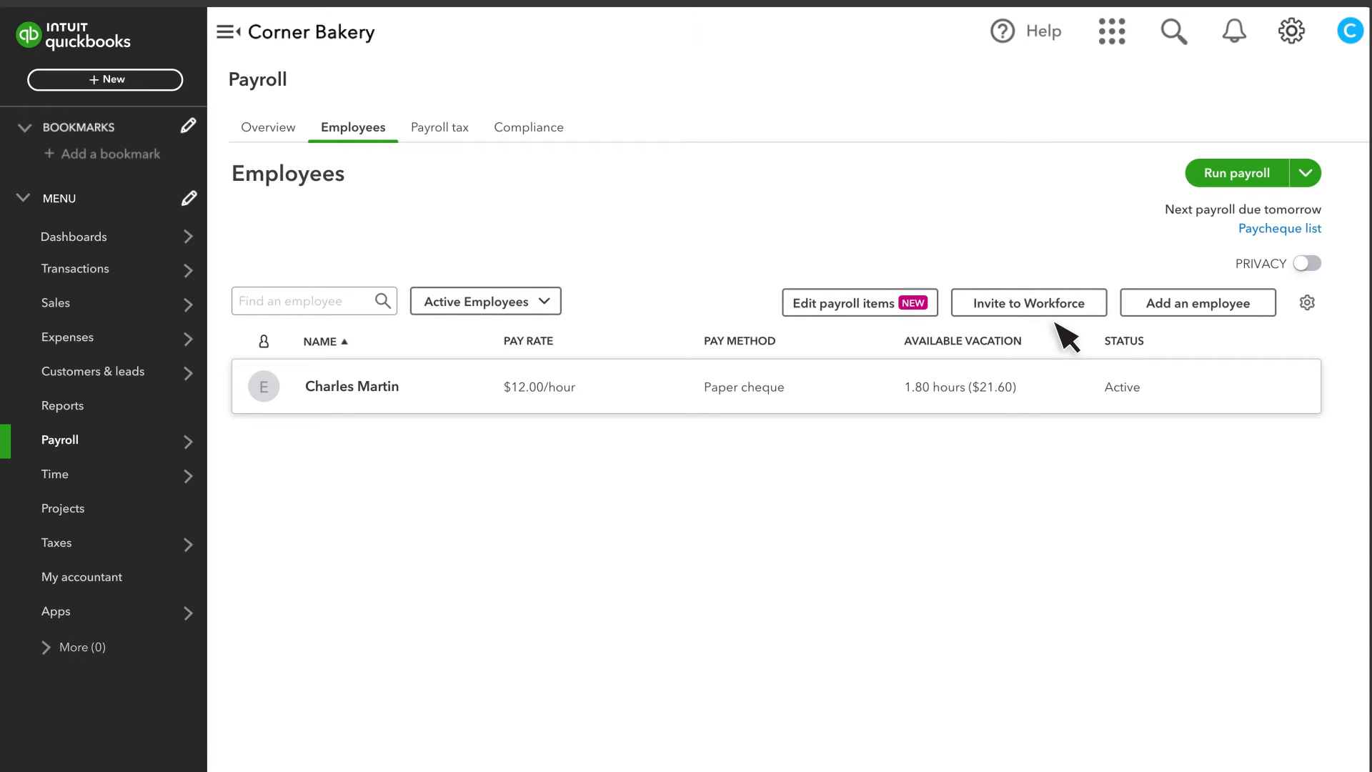
pyautogui.click(1305, 173)
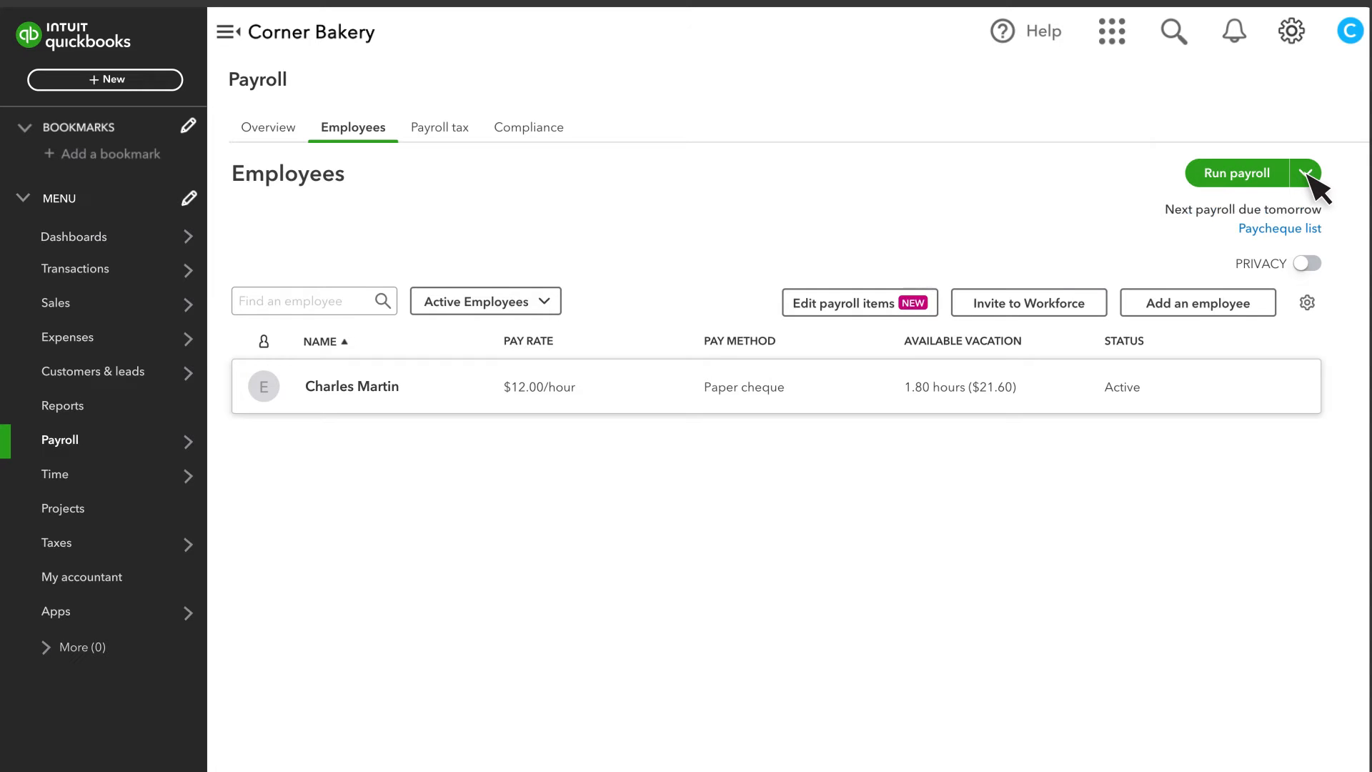
pyautogui.moveTo(496, 372)
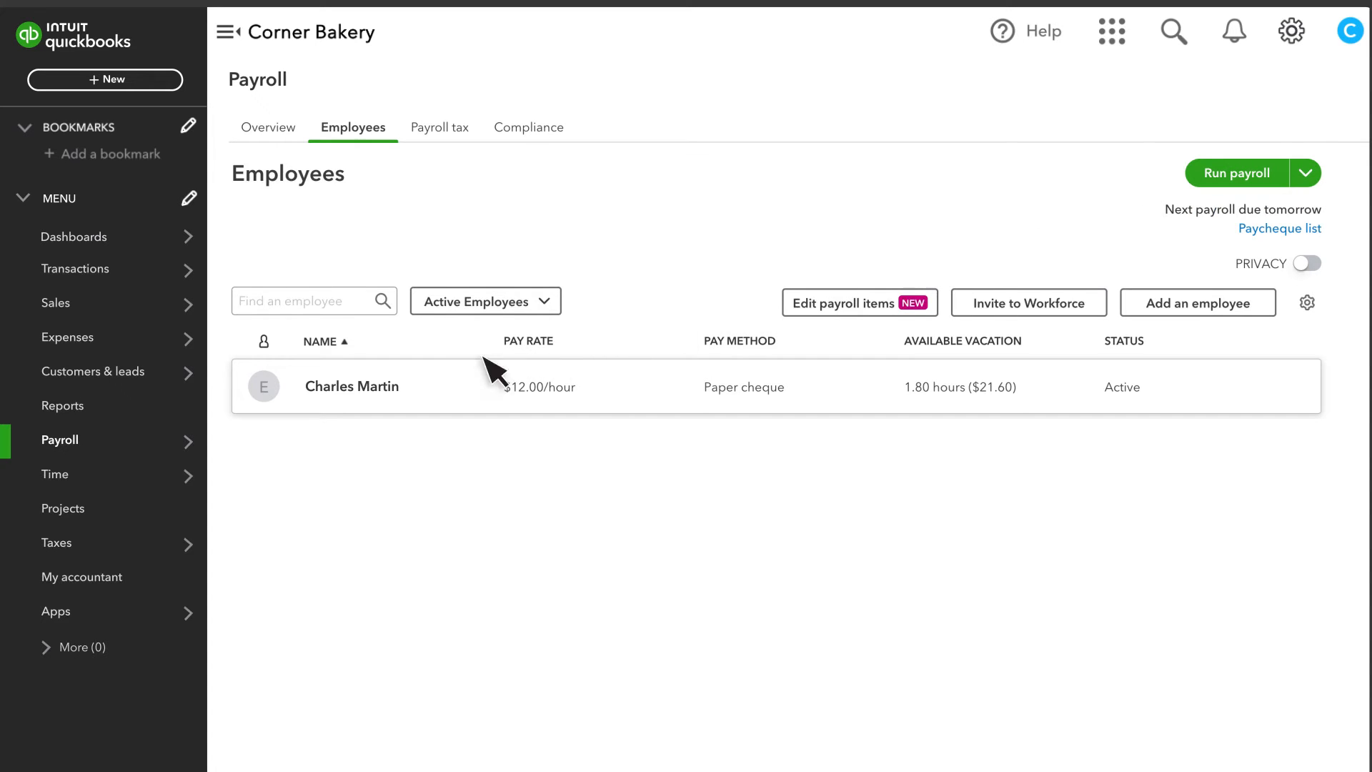
pyautogui.click(351, 386)
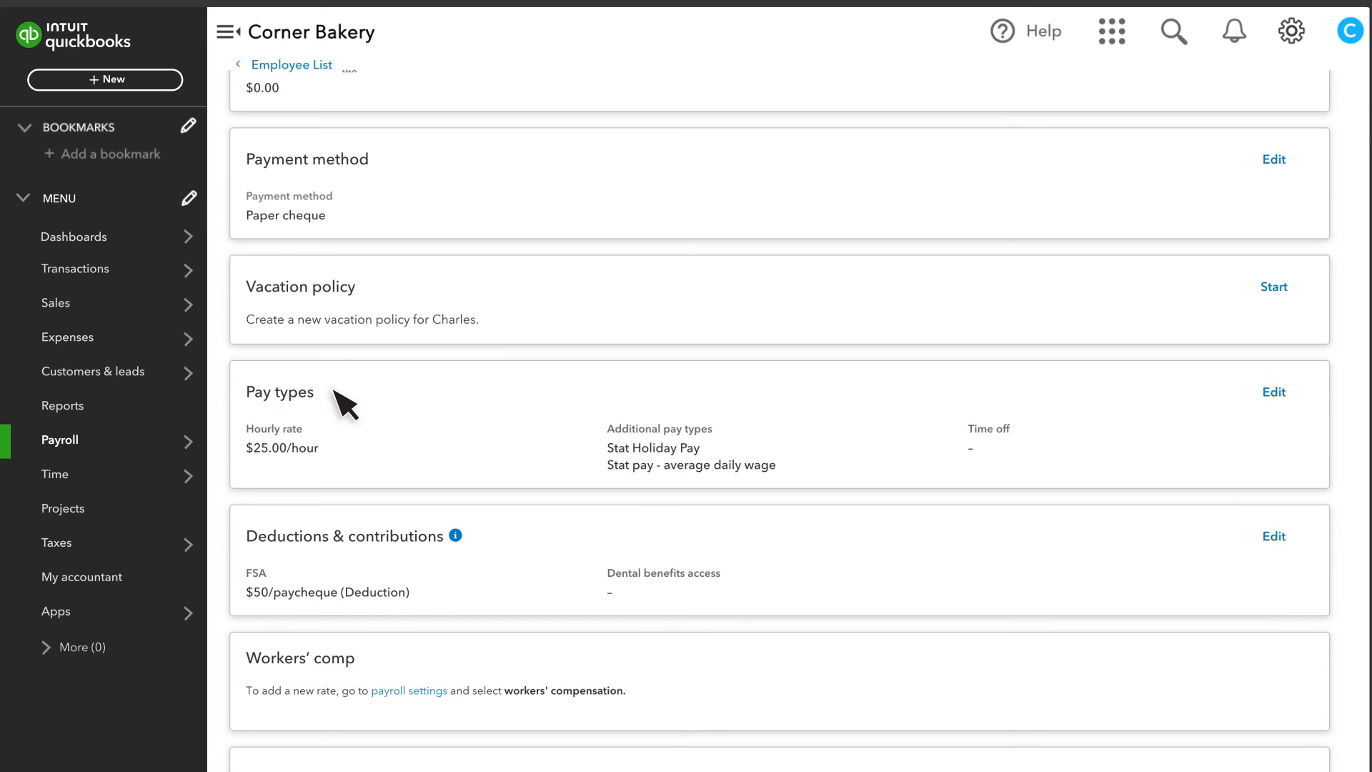
pyautogui.moveTo(344, 617)
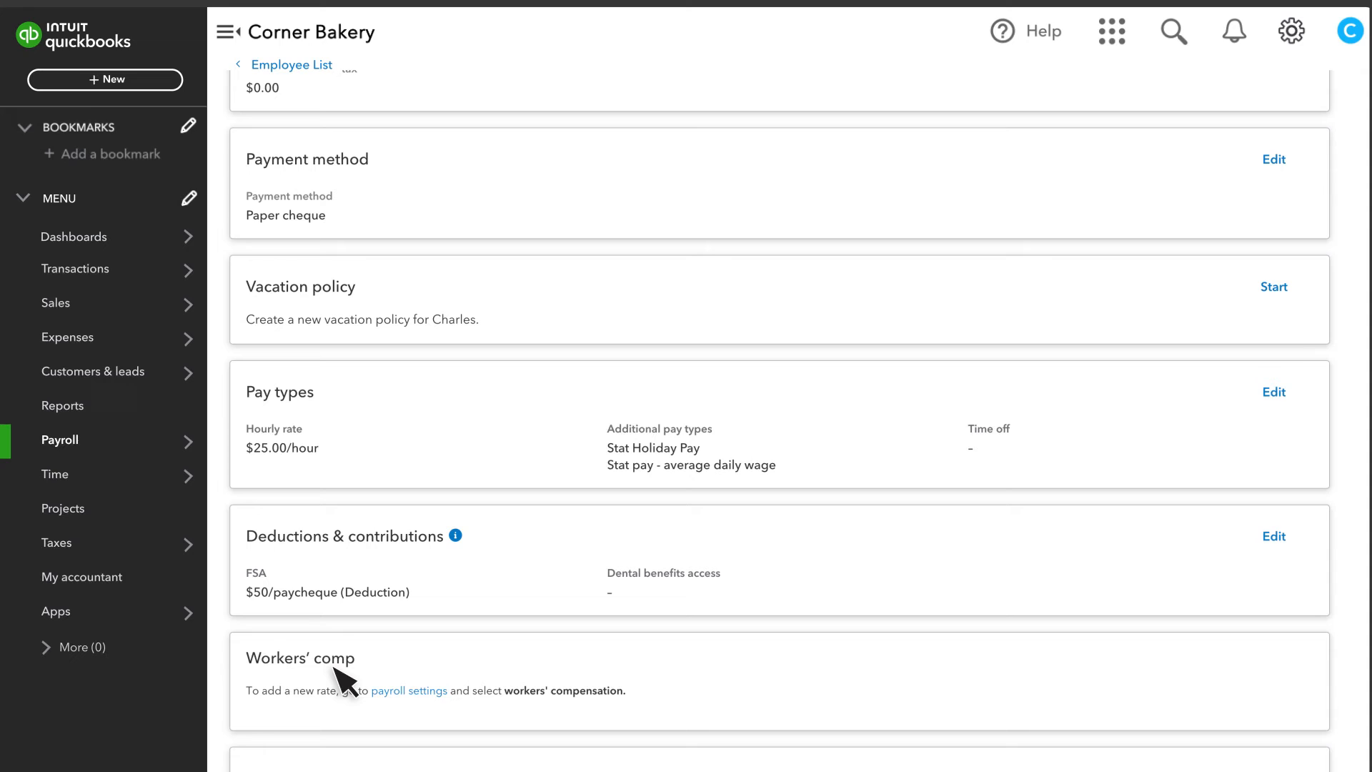
pyautogui.moveTo(341, 565)
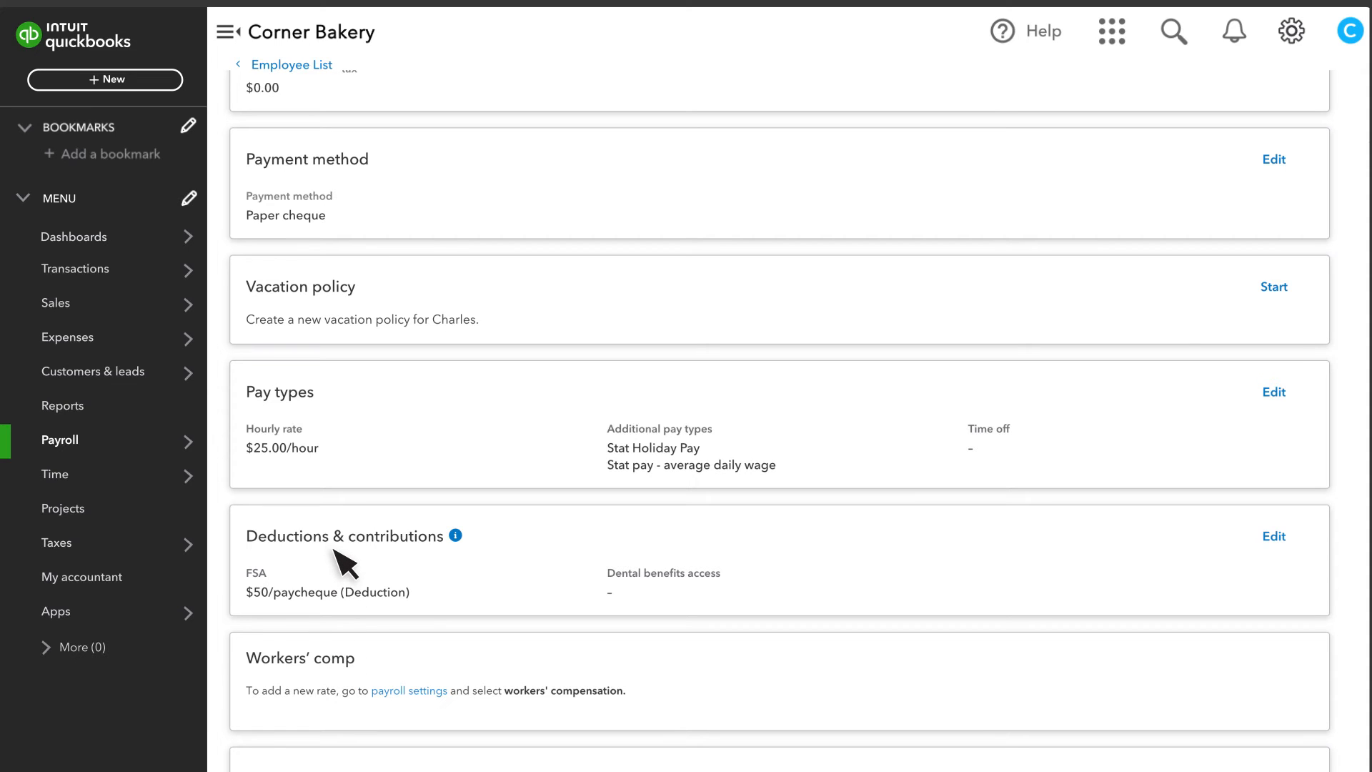
pyautogui.scroll(3)
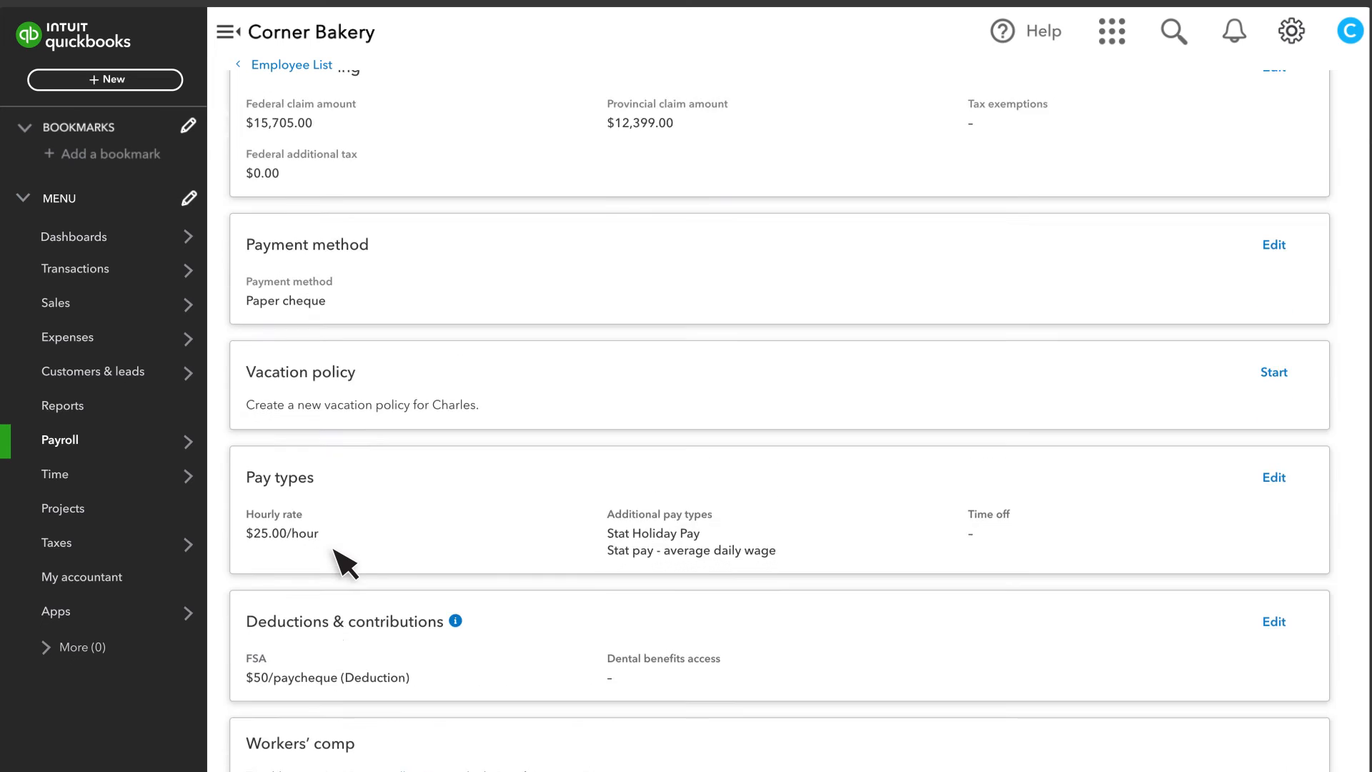
pyautogui.click(292, 64)
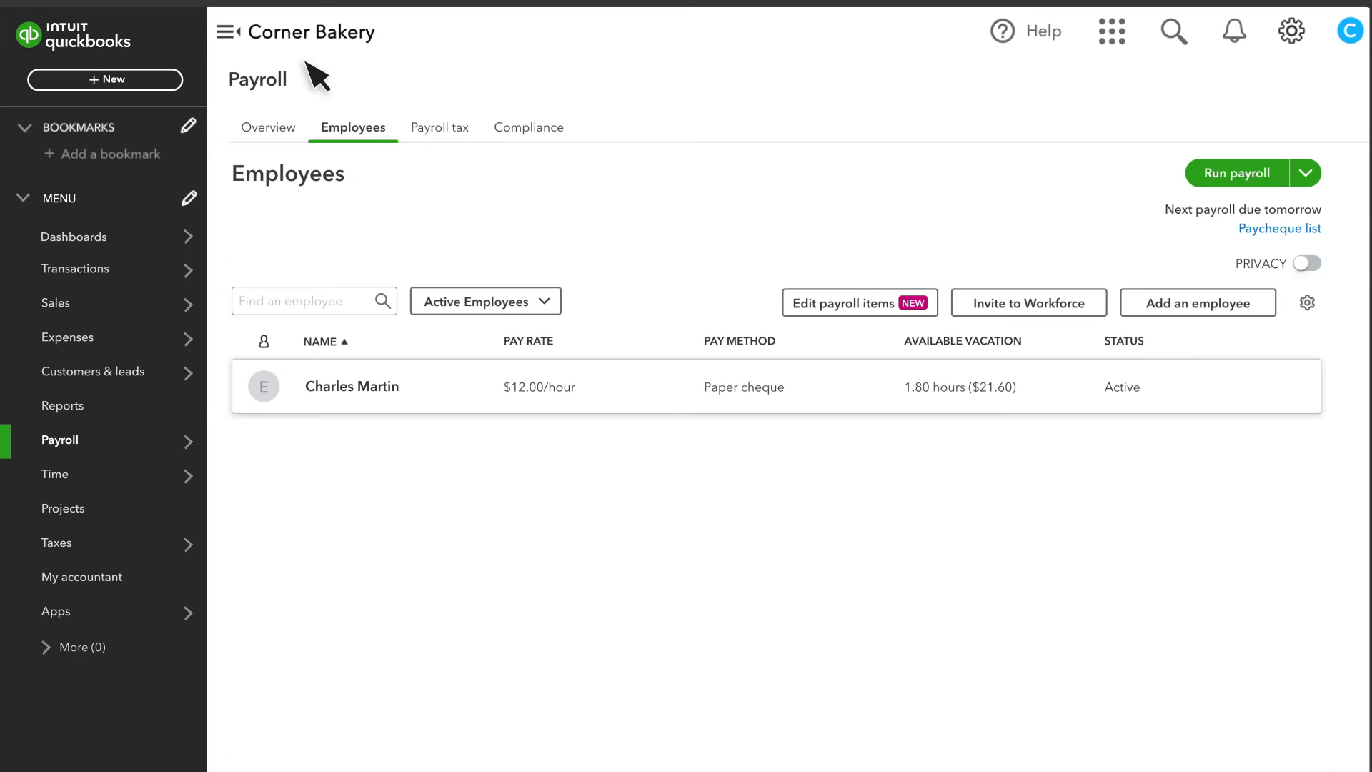
# Step: Show the payroll Compliance page listing Canadian payroll news articles
pyautogui.click(529, 127)
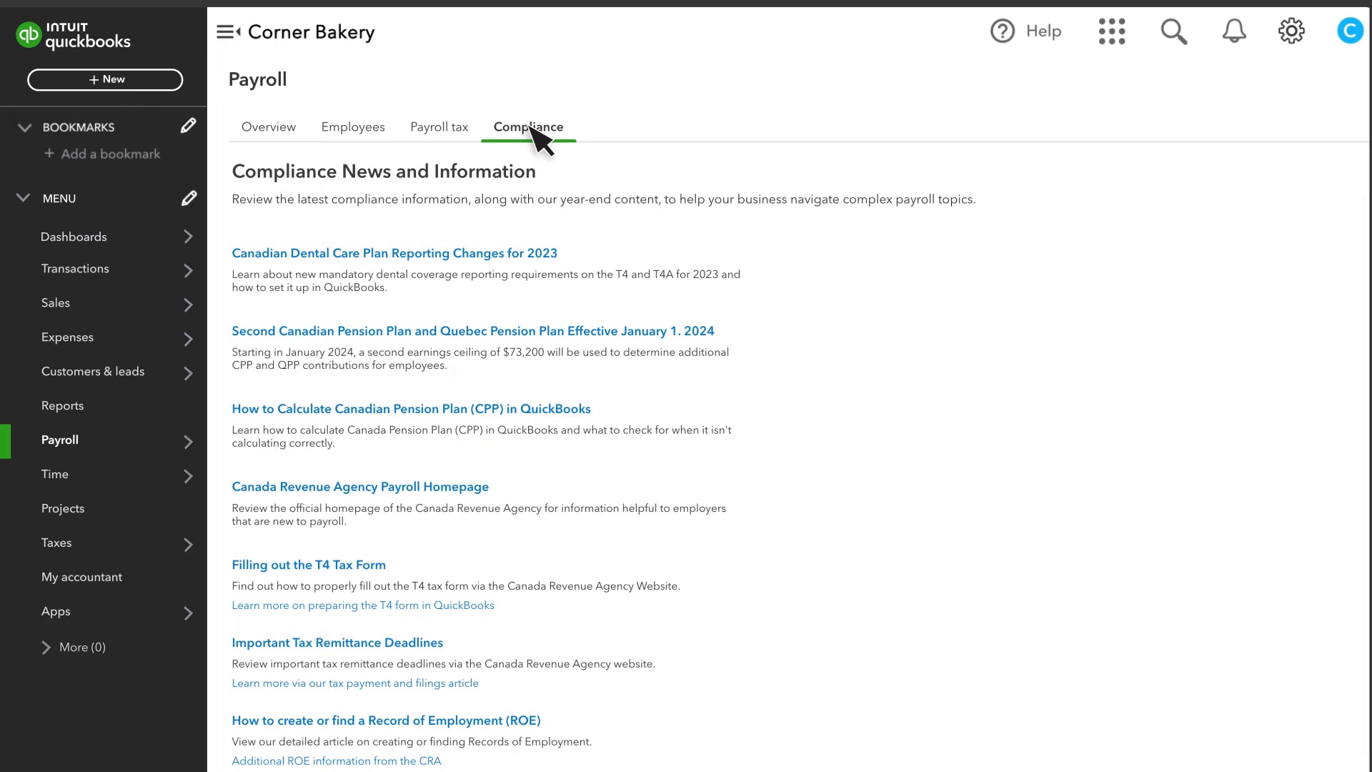
pyautogui.moveTo(377, 198)
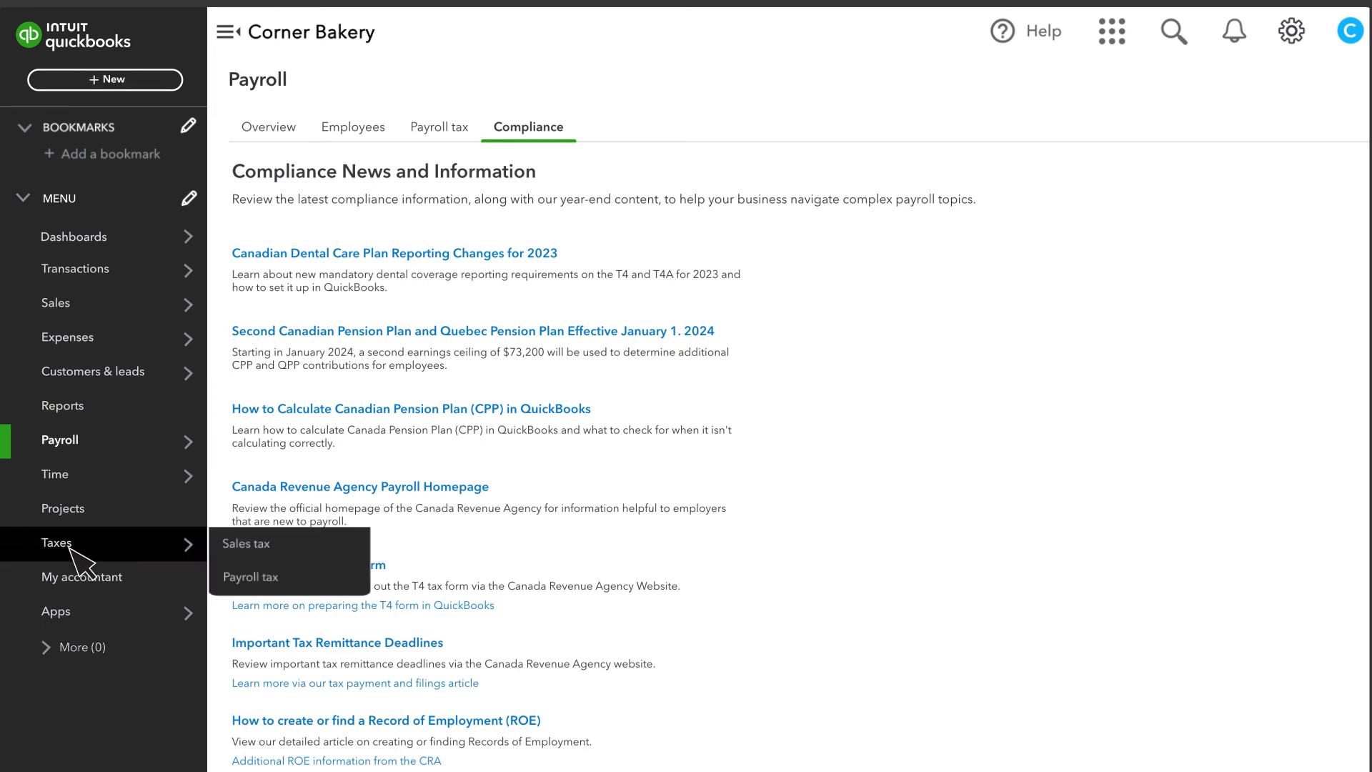
# Step: Show the Payroll Tax Center's Filings list with T4 Employer Slips ready to file
pyautogui.click(251, 576)
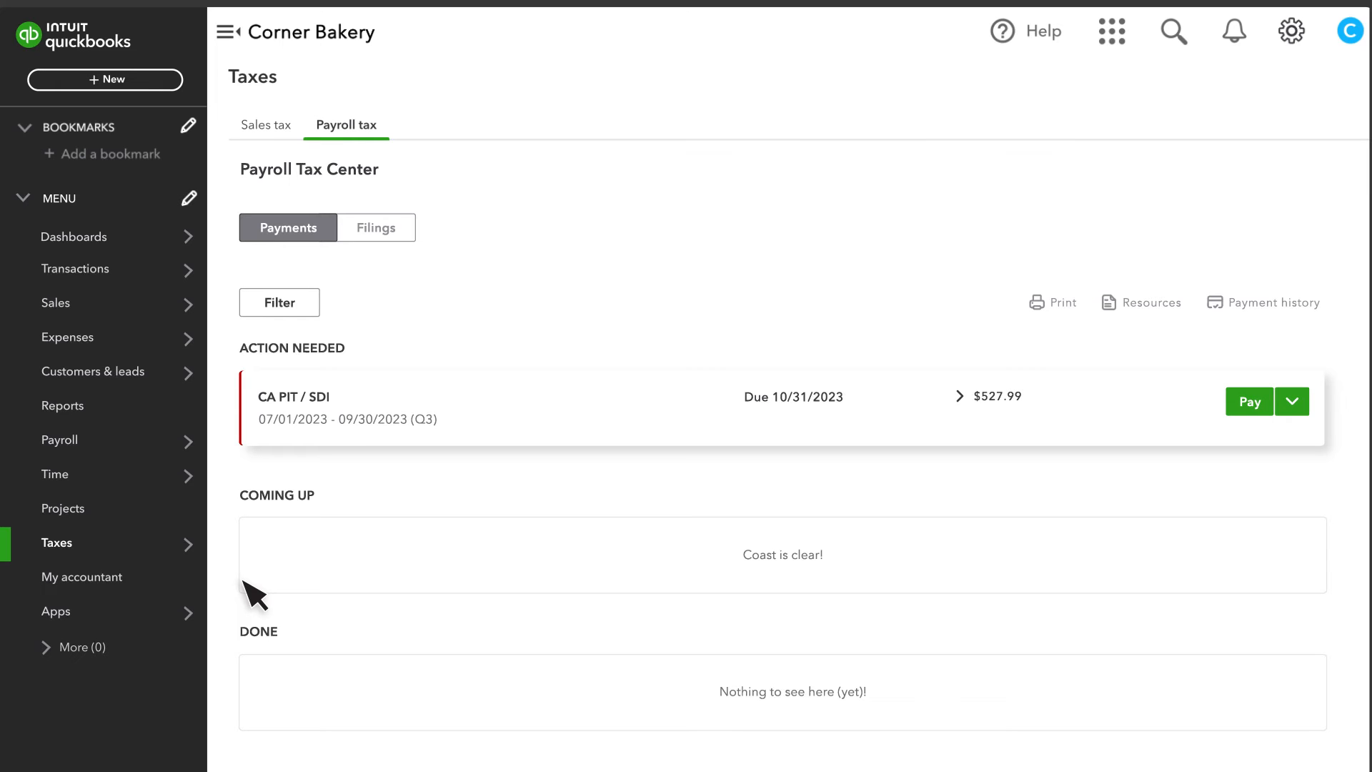
pyautogui.moveTo(300, 375)
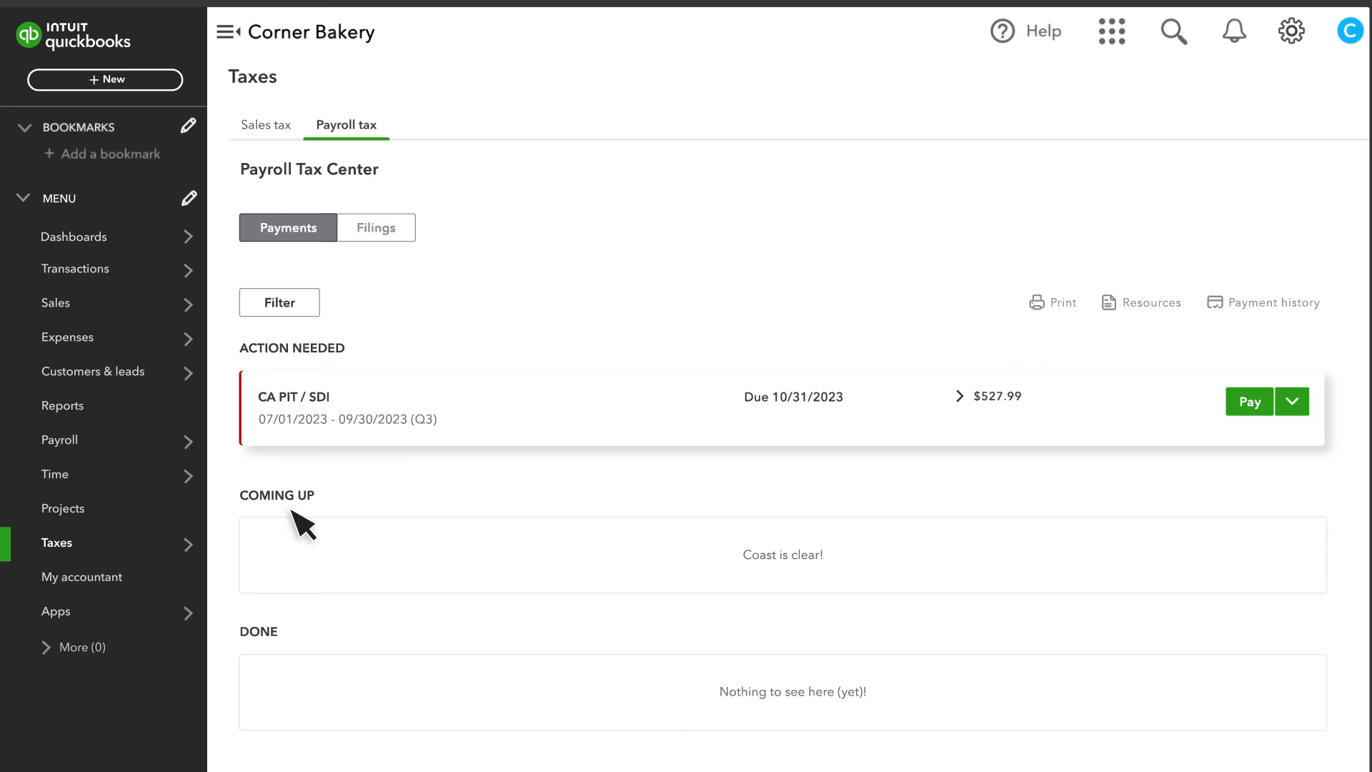
pyautogui.click(375, 227)
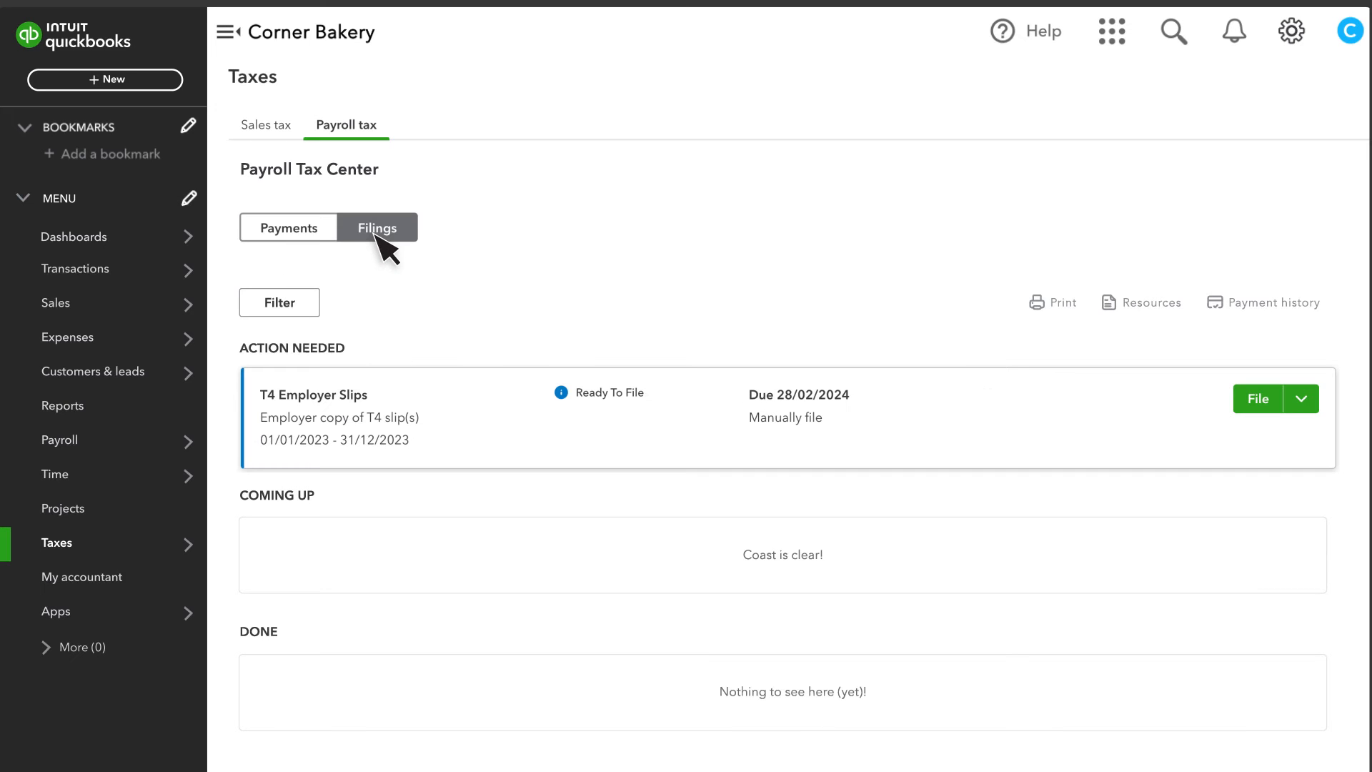
pyautogui.moveTo(1040, 326)
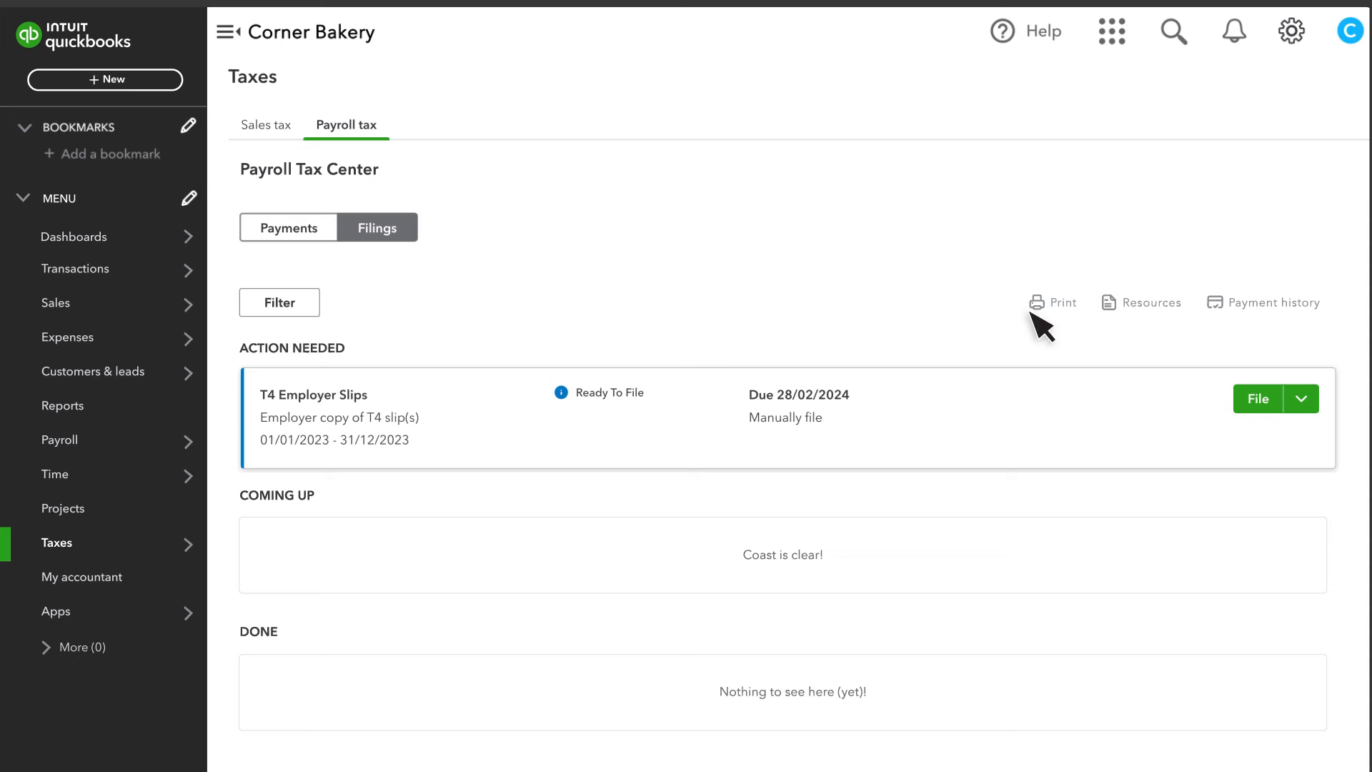
pyautogui.moveTo(1068, 333)
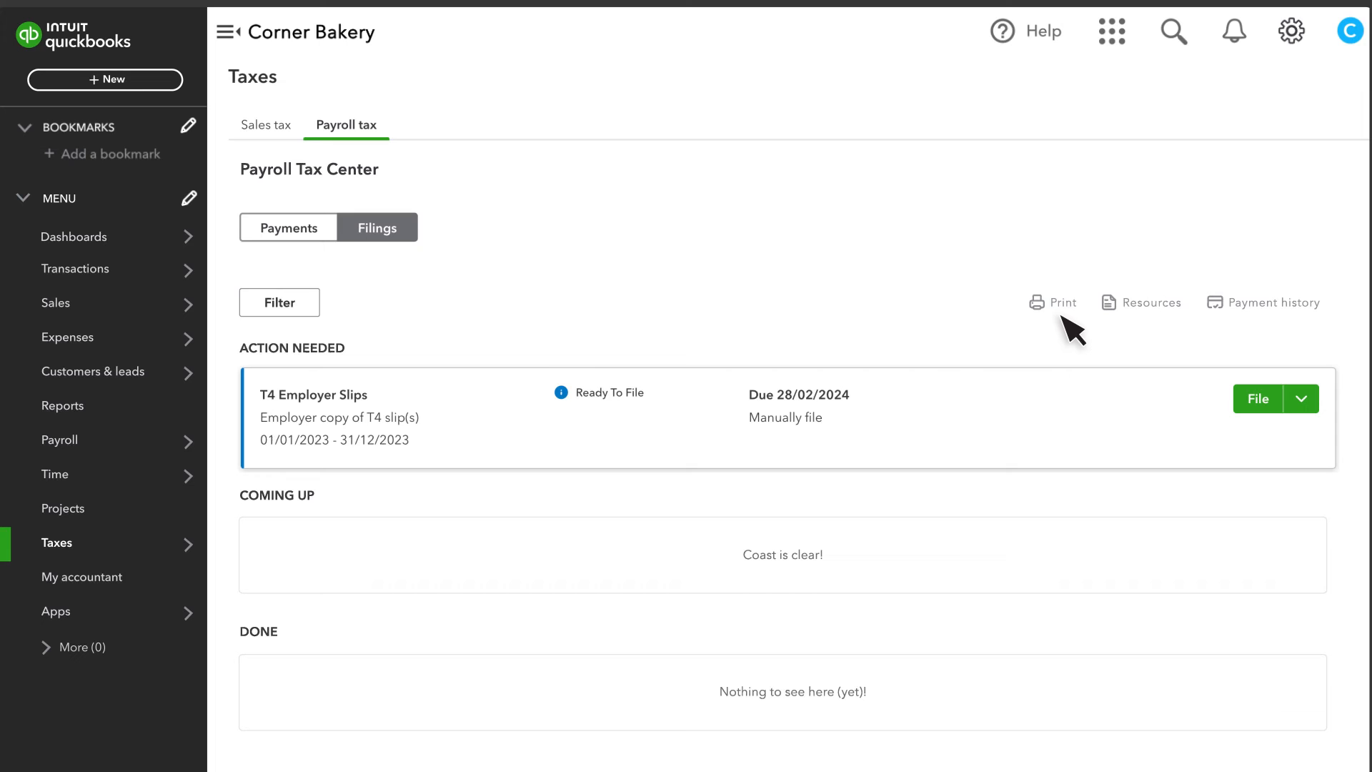
pyautogui.moveTo(705, 376)
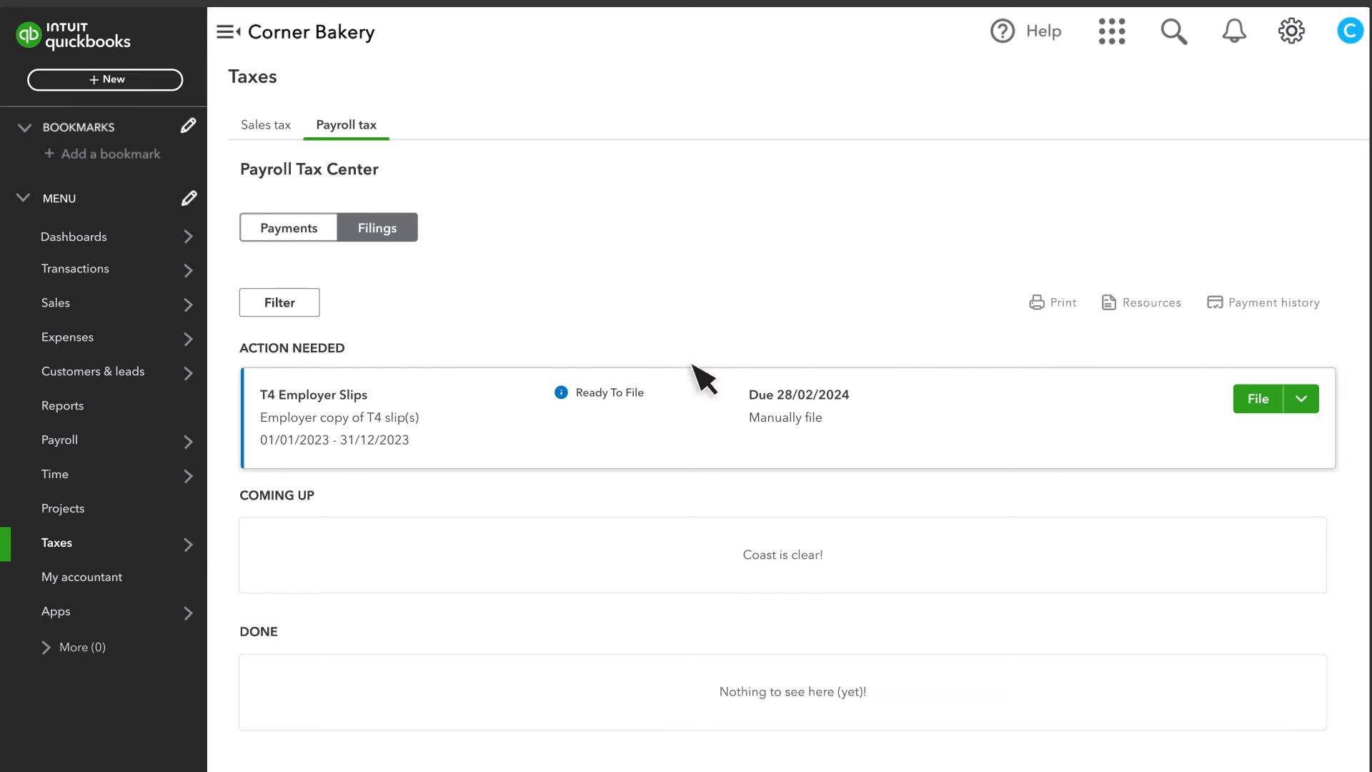
# Step: Return to Payroll, then show the Time overview with its setup tasks
pyautogui.click(60, 439)
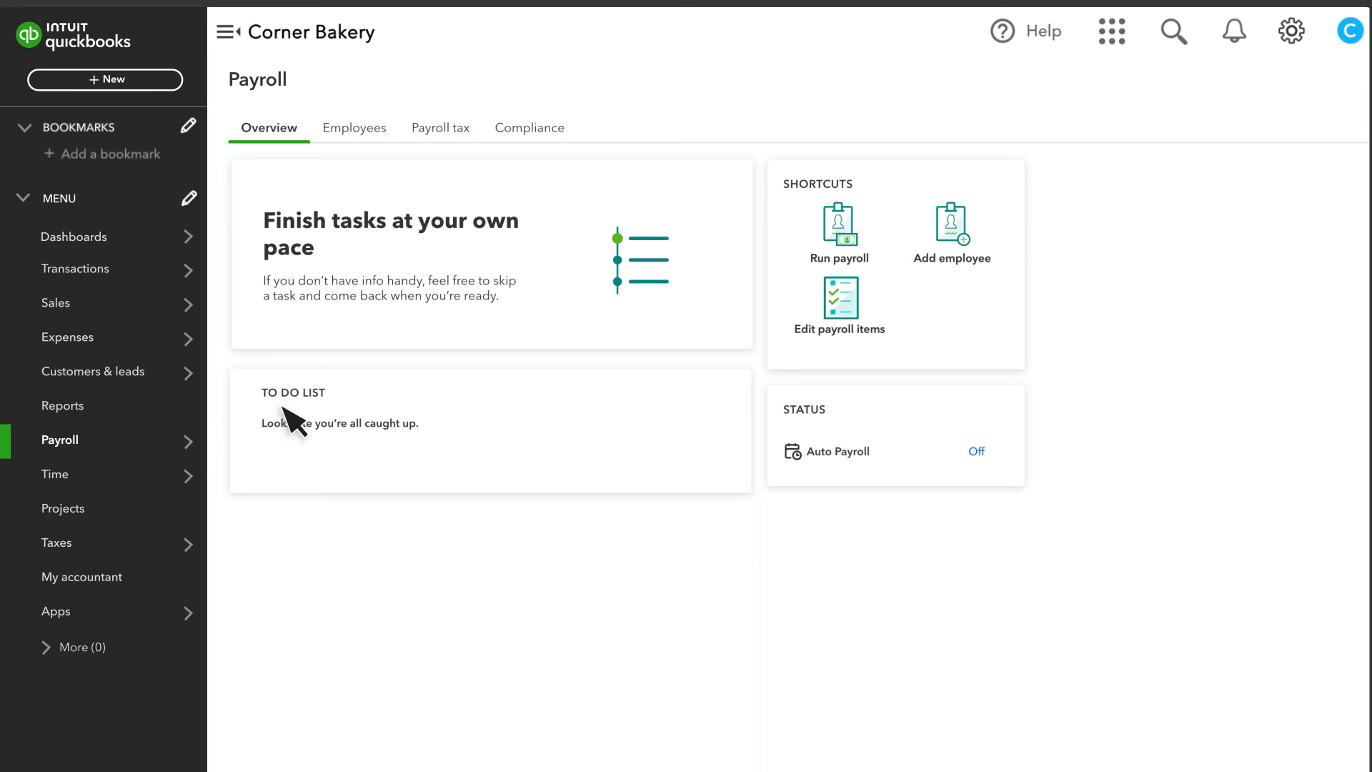
pyautogui.moveTo(306, 419)
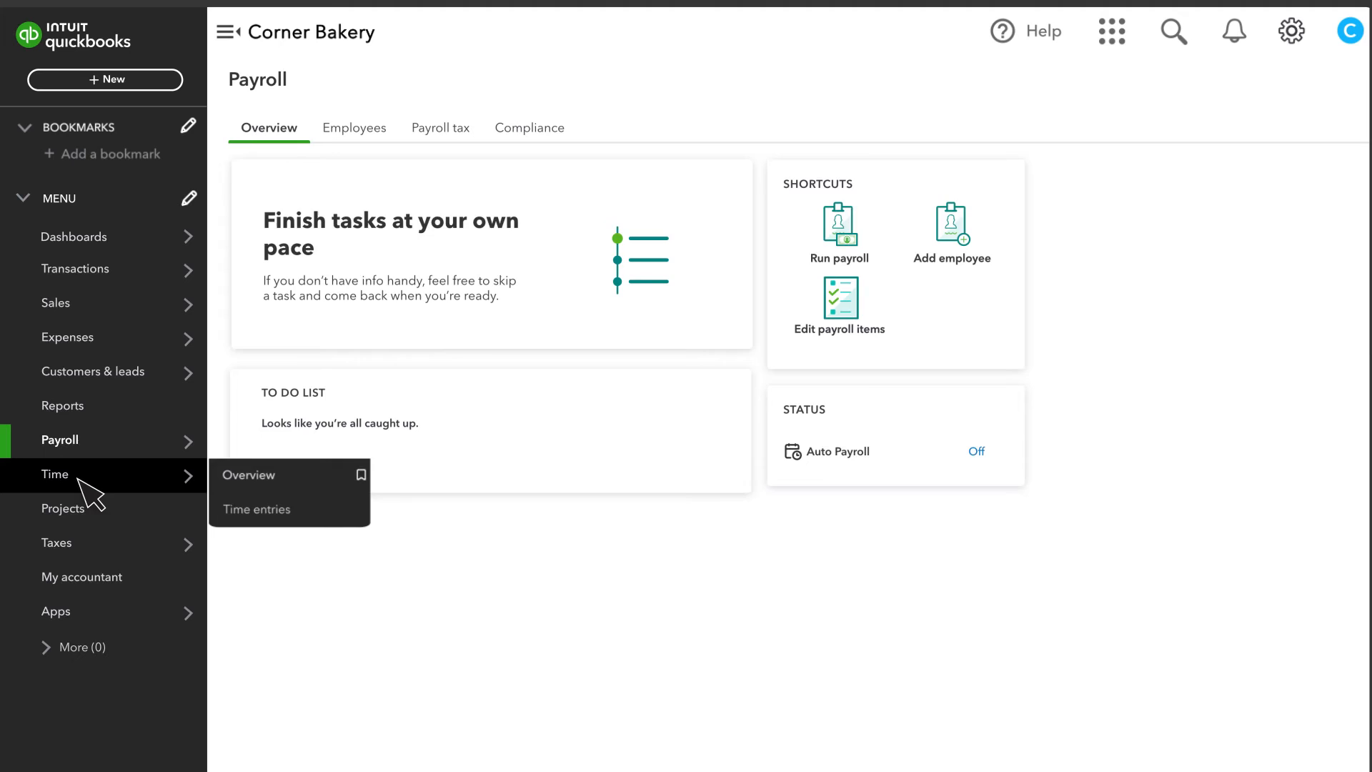
pyautogui.click(249, 474)
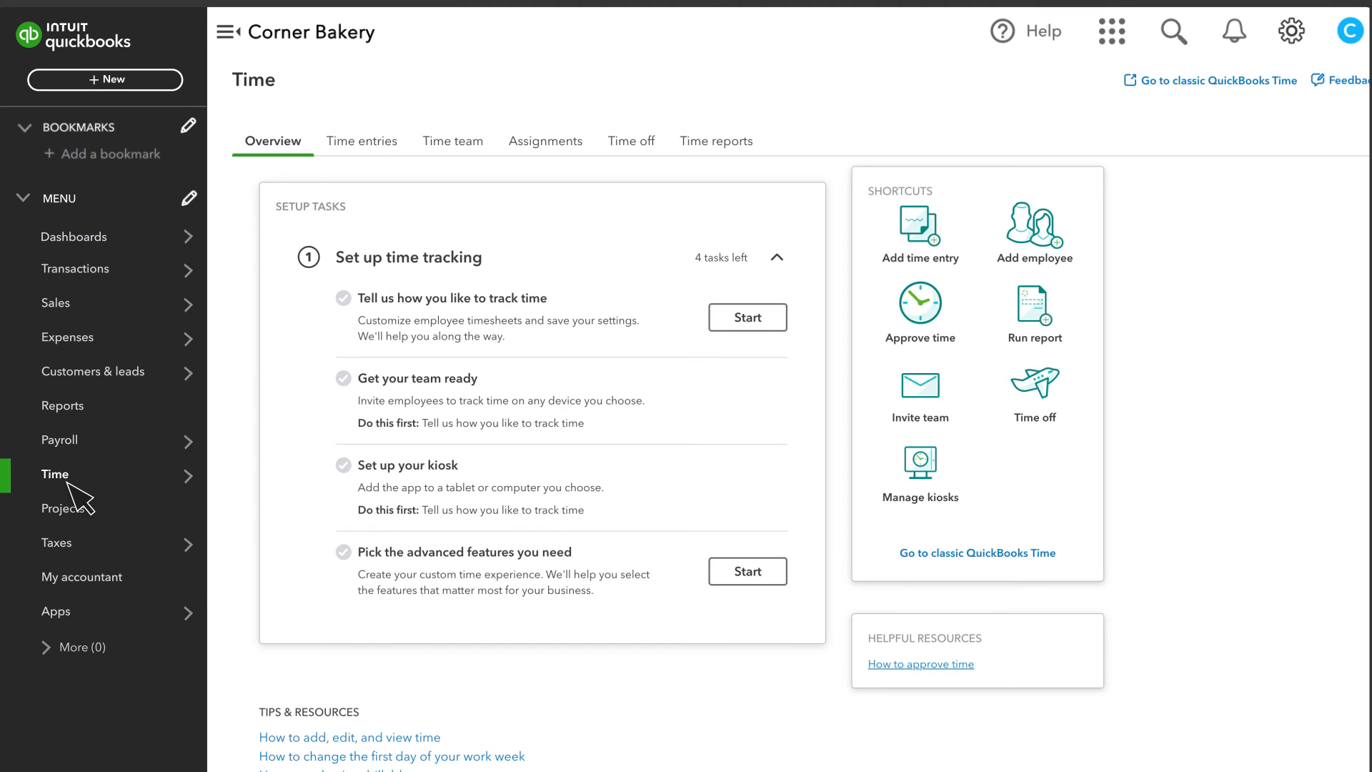
pyautogui.moveTo(62, 404)
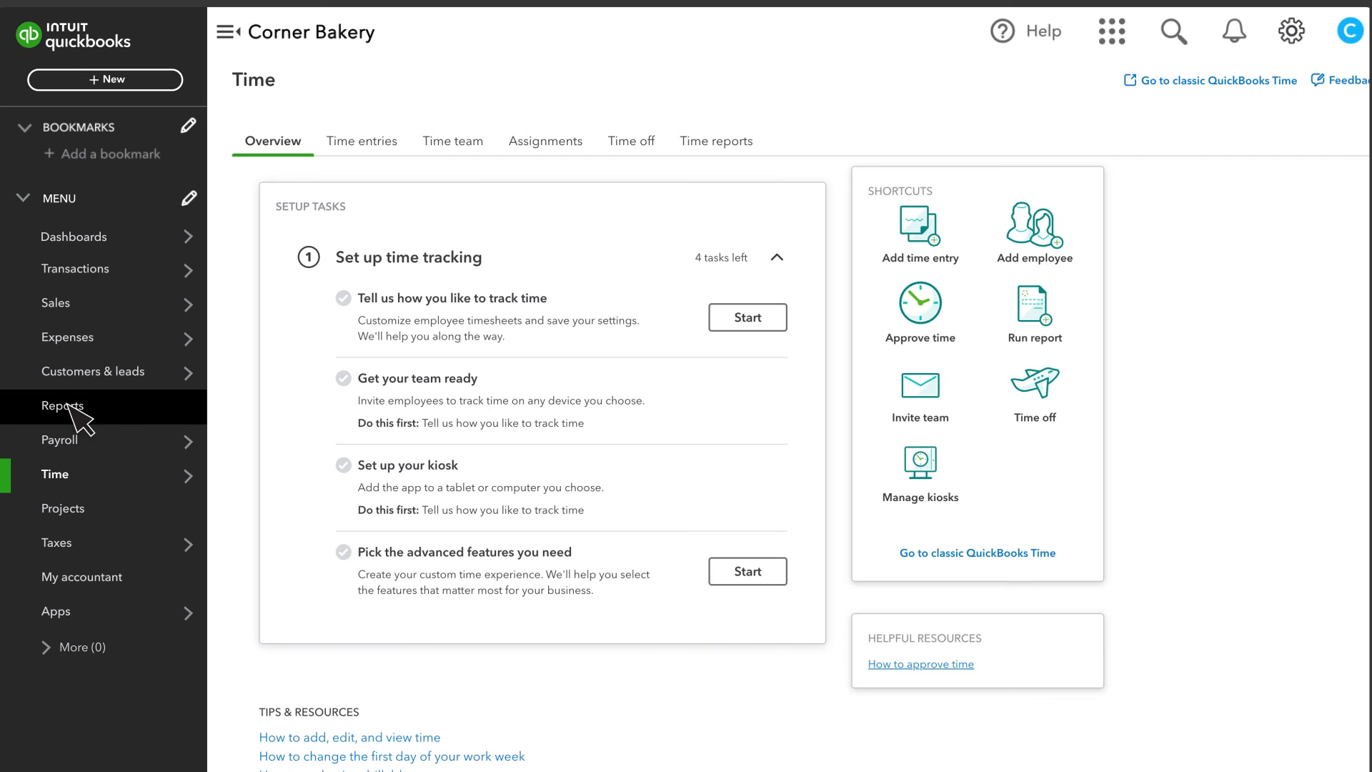
# Step: Show the standard Reports list including the Payroll report group
pyautogui.click(62, 404)
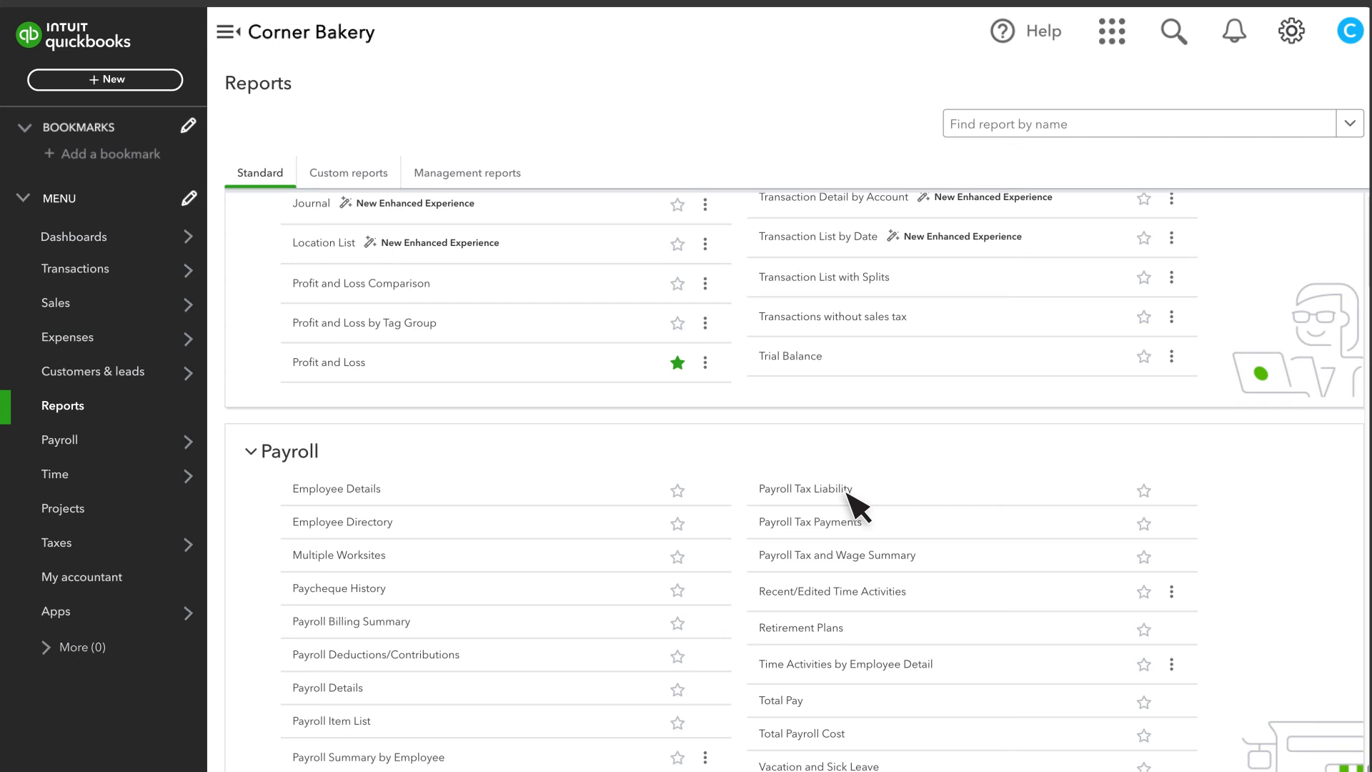
pyautogui.moveTo(857, 743)
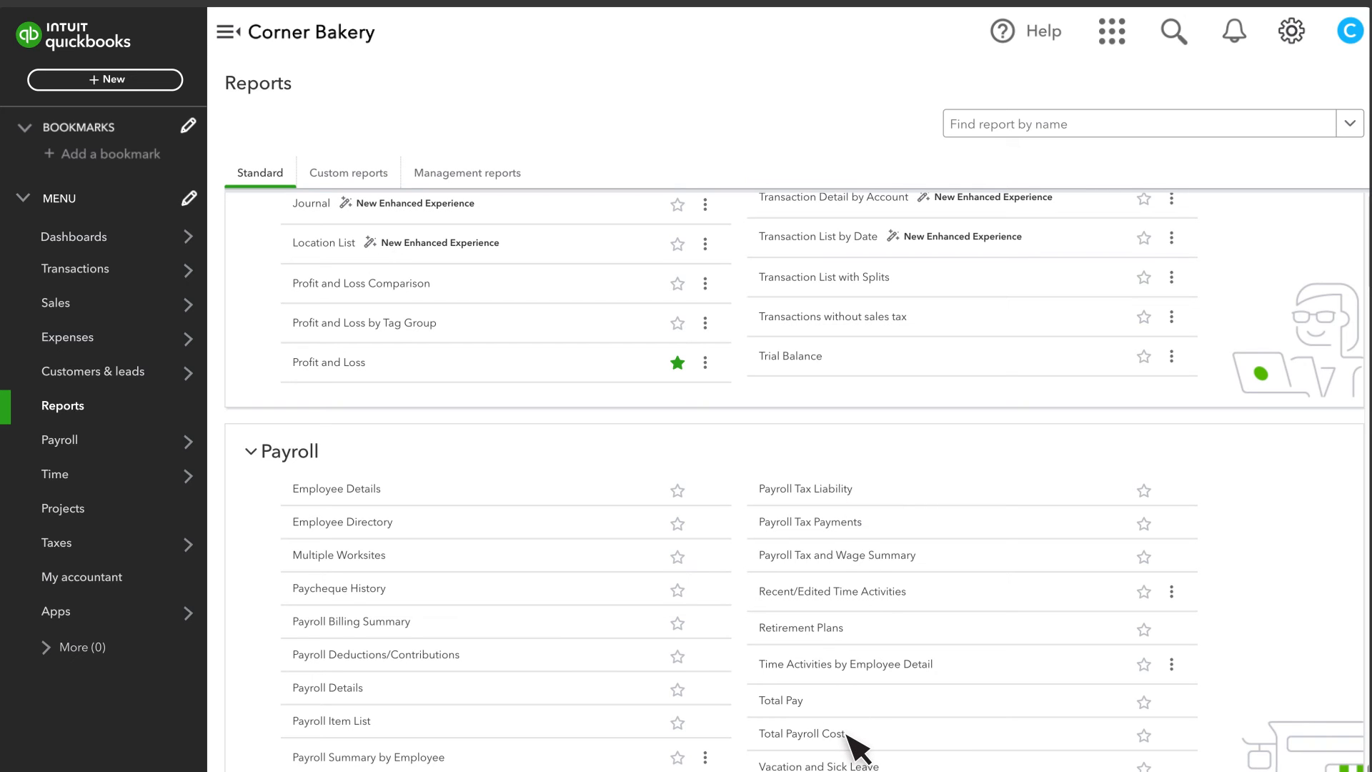
pyautogui.moveTo(919, 648)
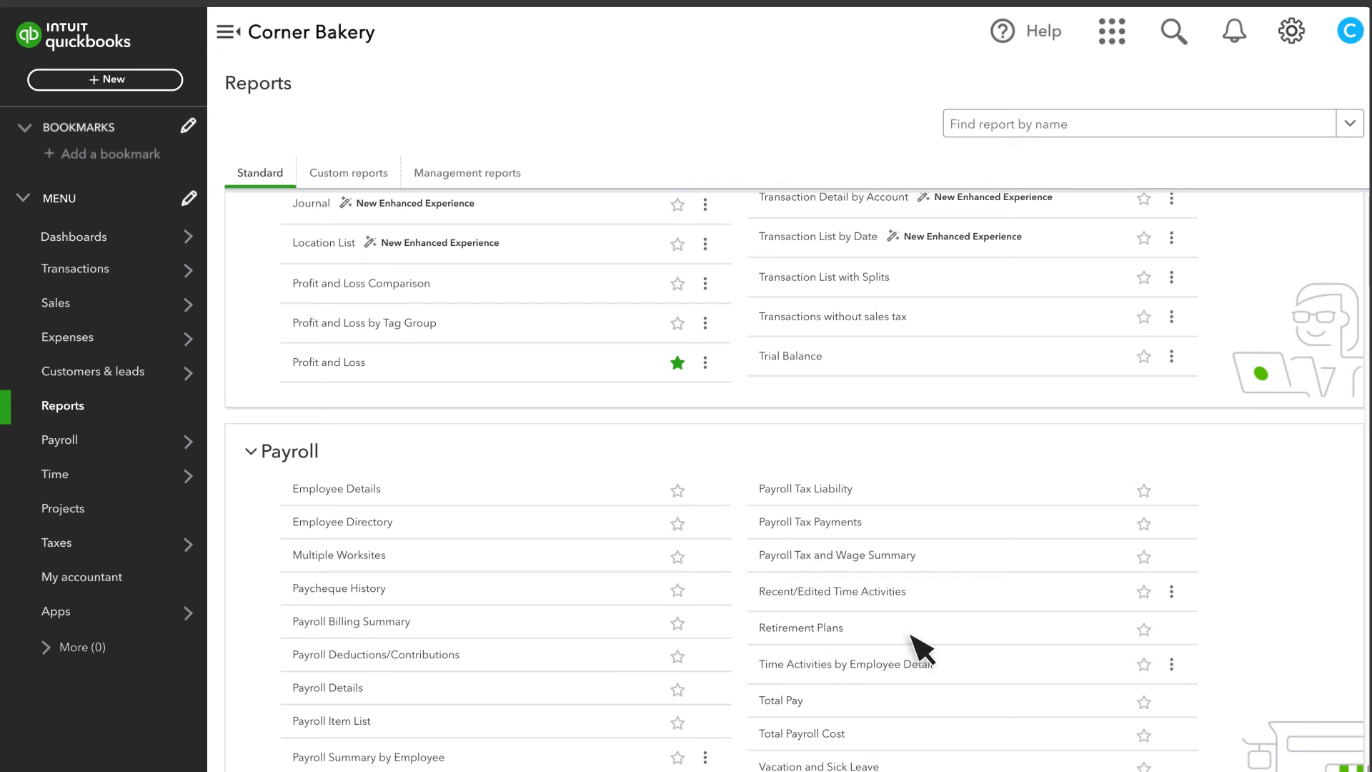
# Step: Show Payroll Settings from General tax down to Accounting via the gear menu
pyautogui.click(1289, 32)
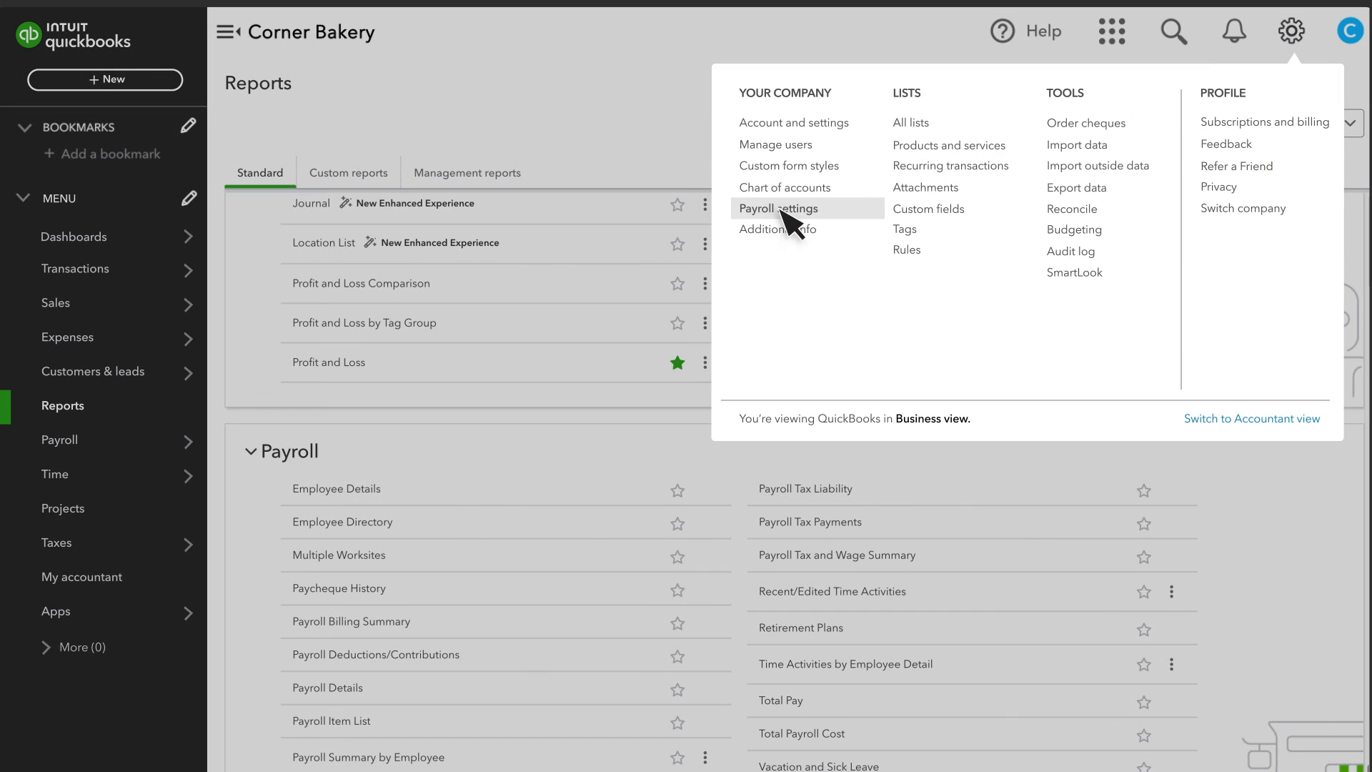
pyautogui.click(777, 209)
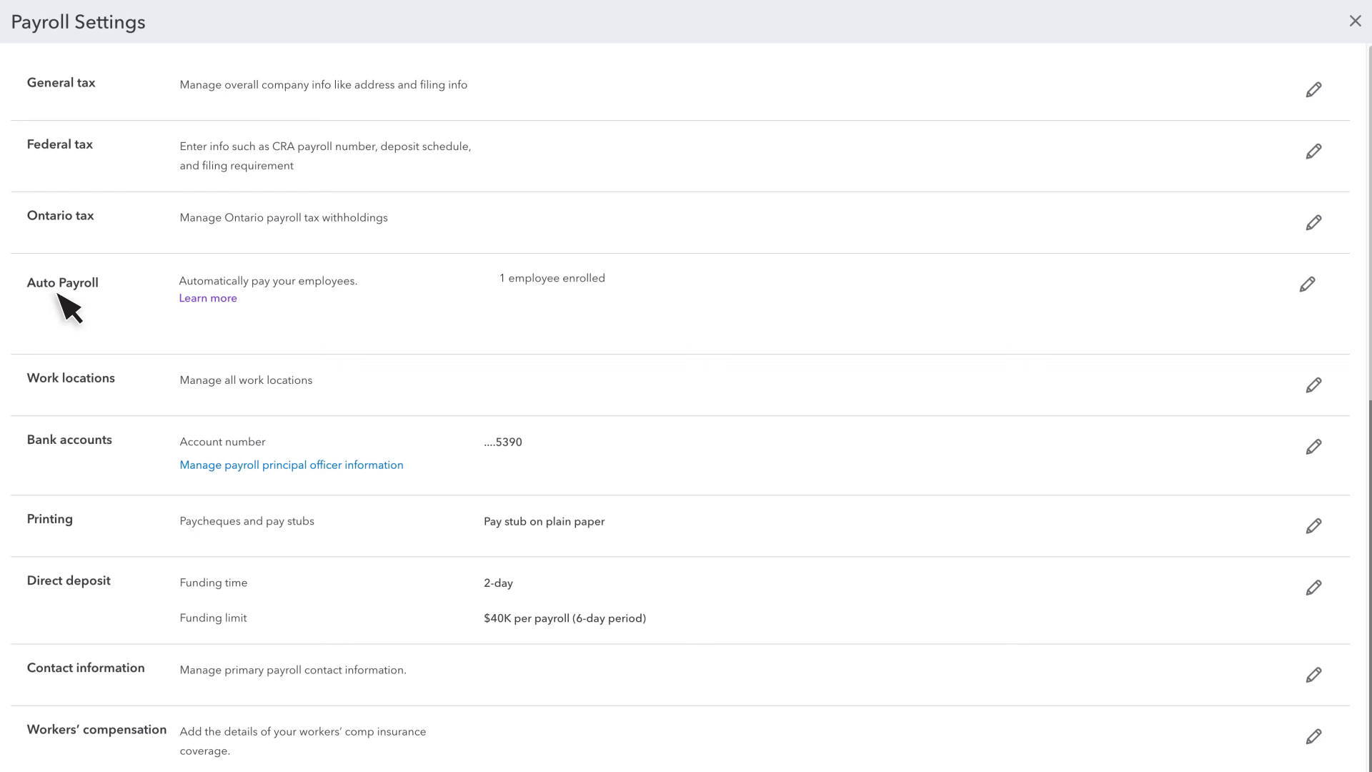
pyautogui.moveTo(68, 603)
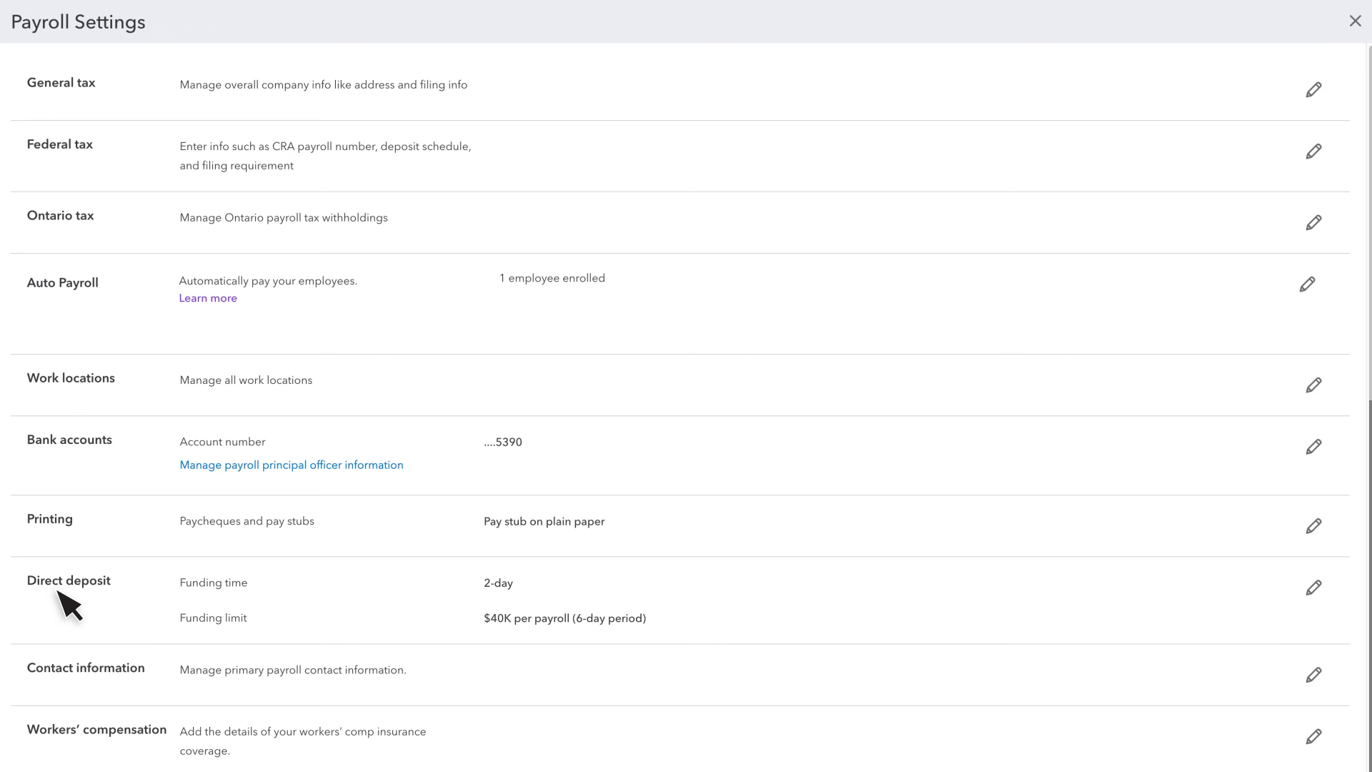
pyautogui.scroll(-3)
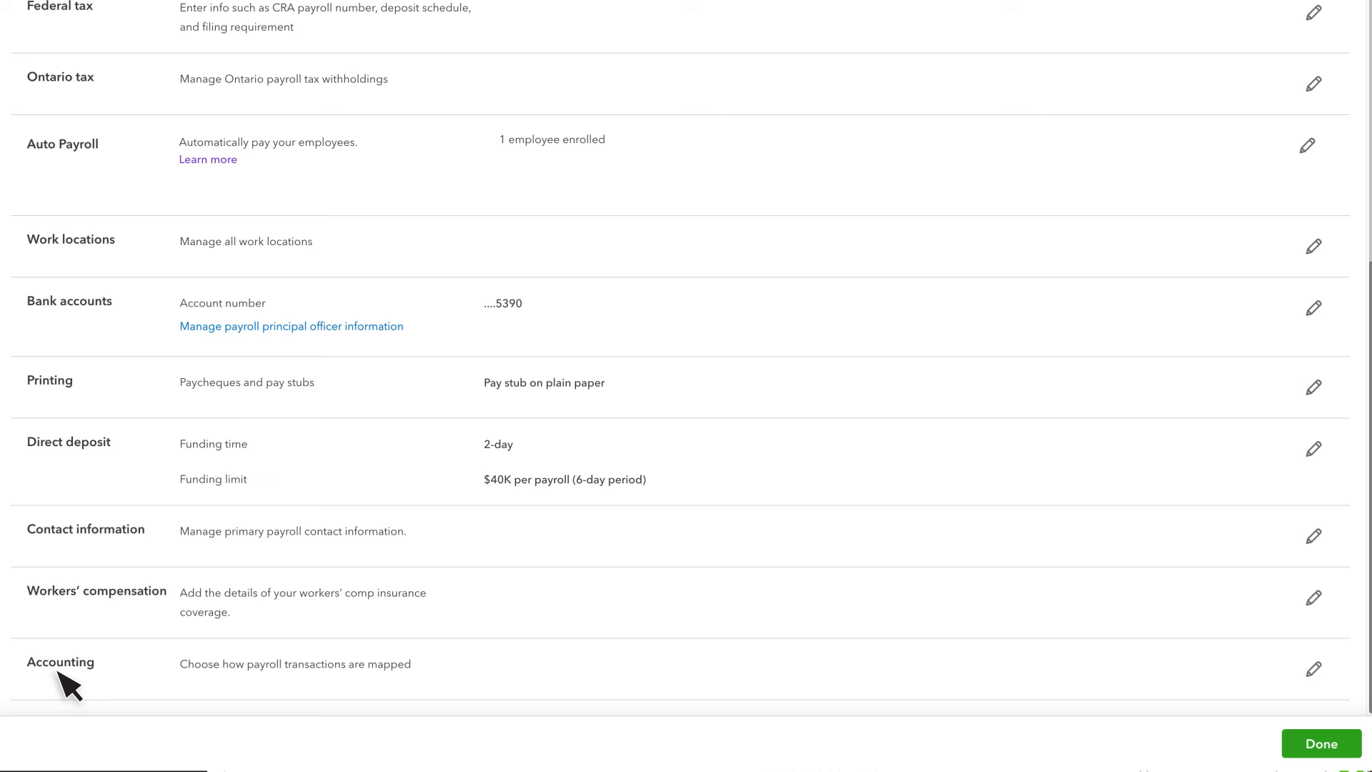
pyautogui.scroll(-3)
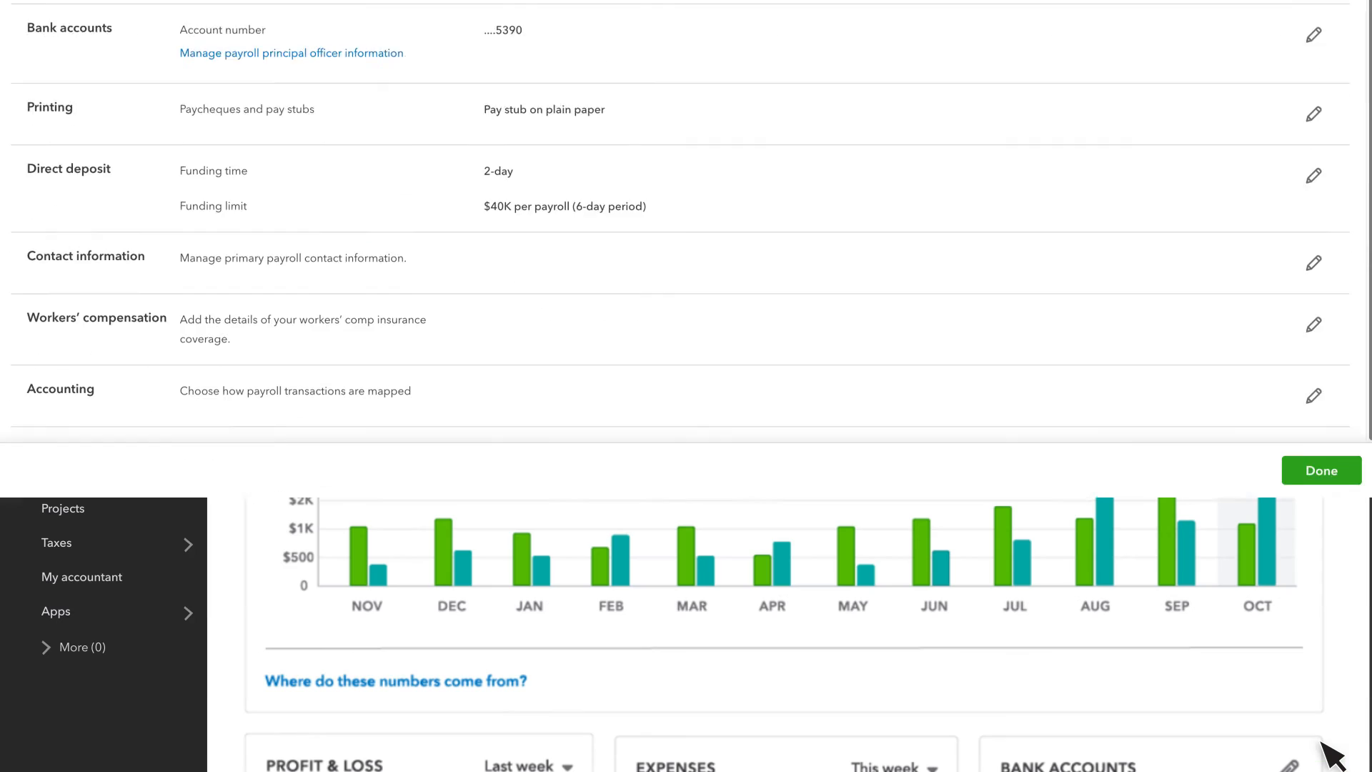
# Step: Bring up the gear Settings menu over the company dashboard
pyautogui.click(1292, 32)
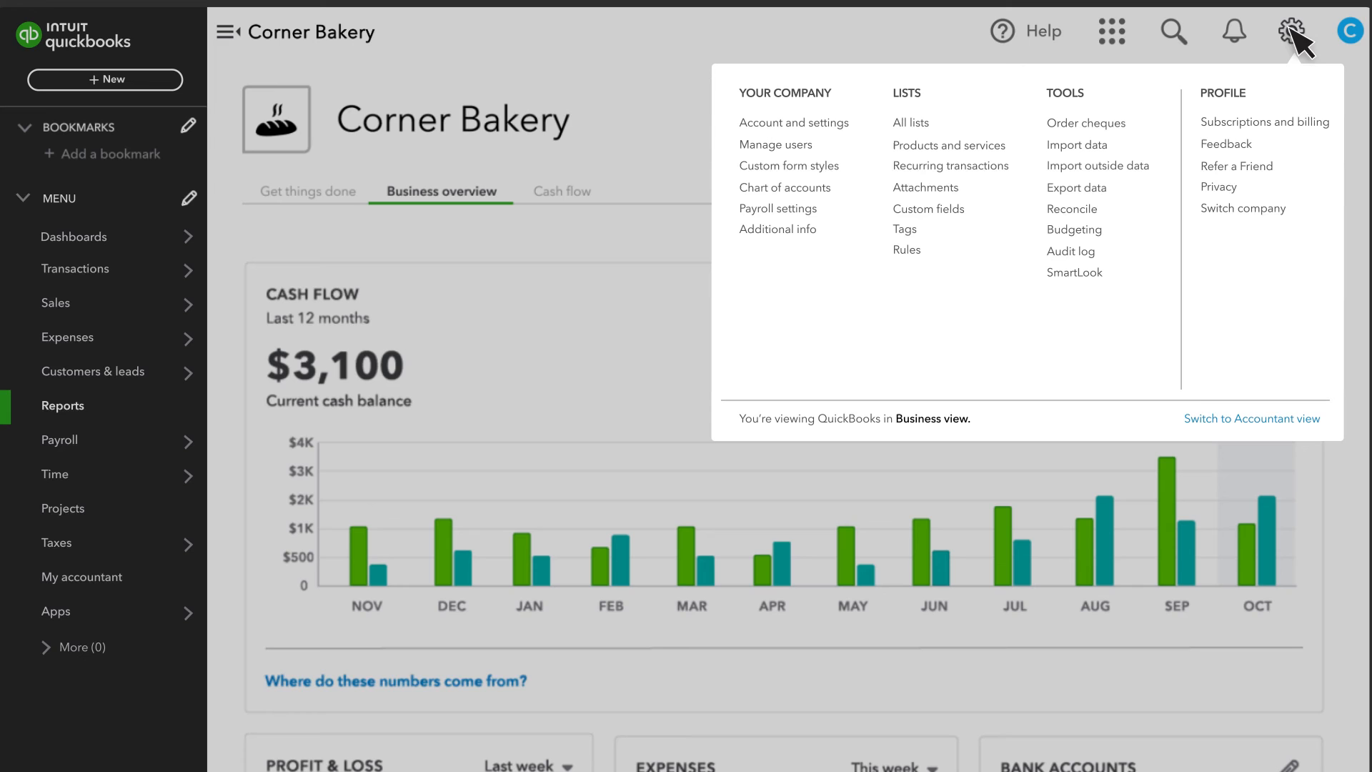
pyautogui.moveTo(1263, 122)
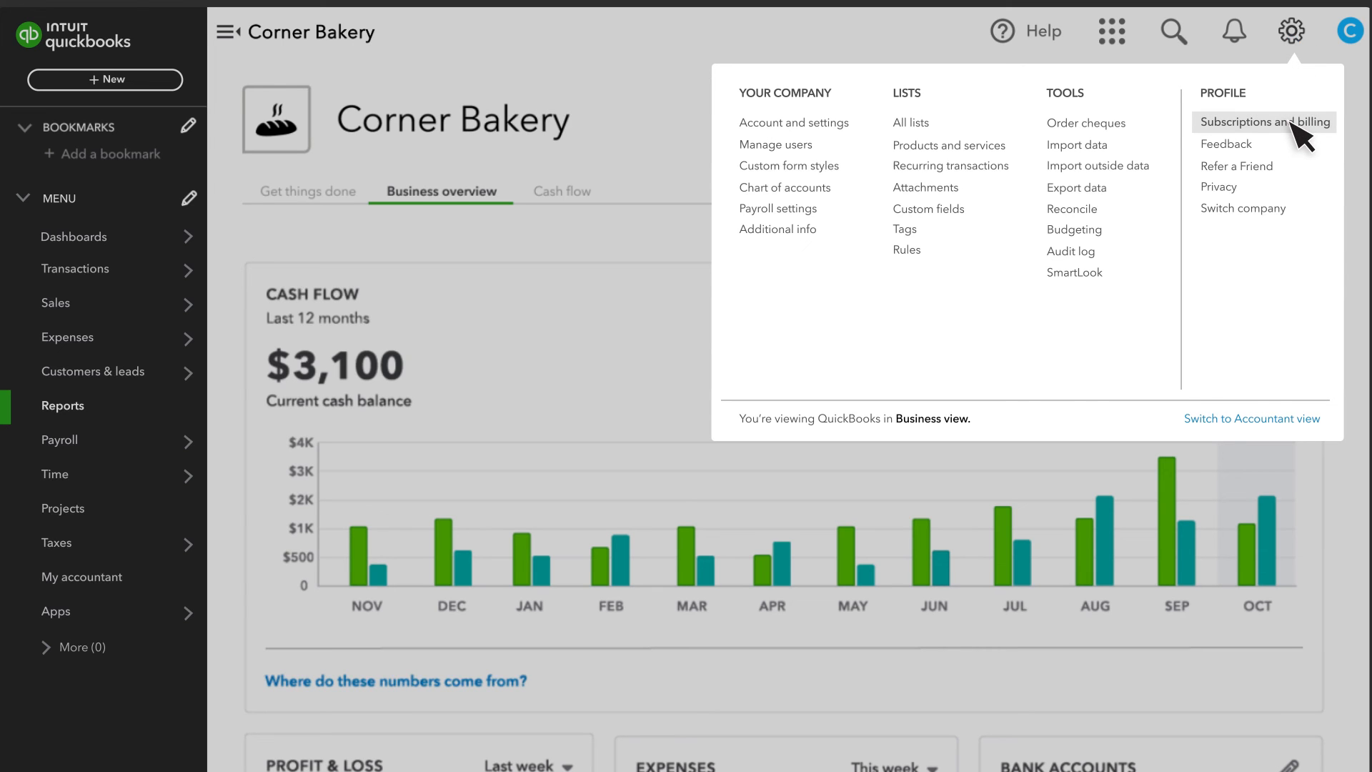
pyautogui.moveTo(1089, 144)
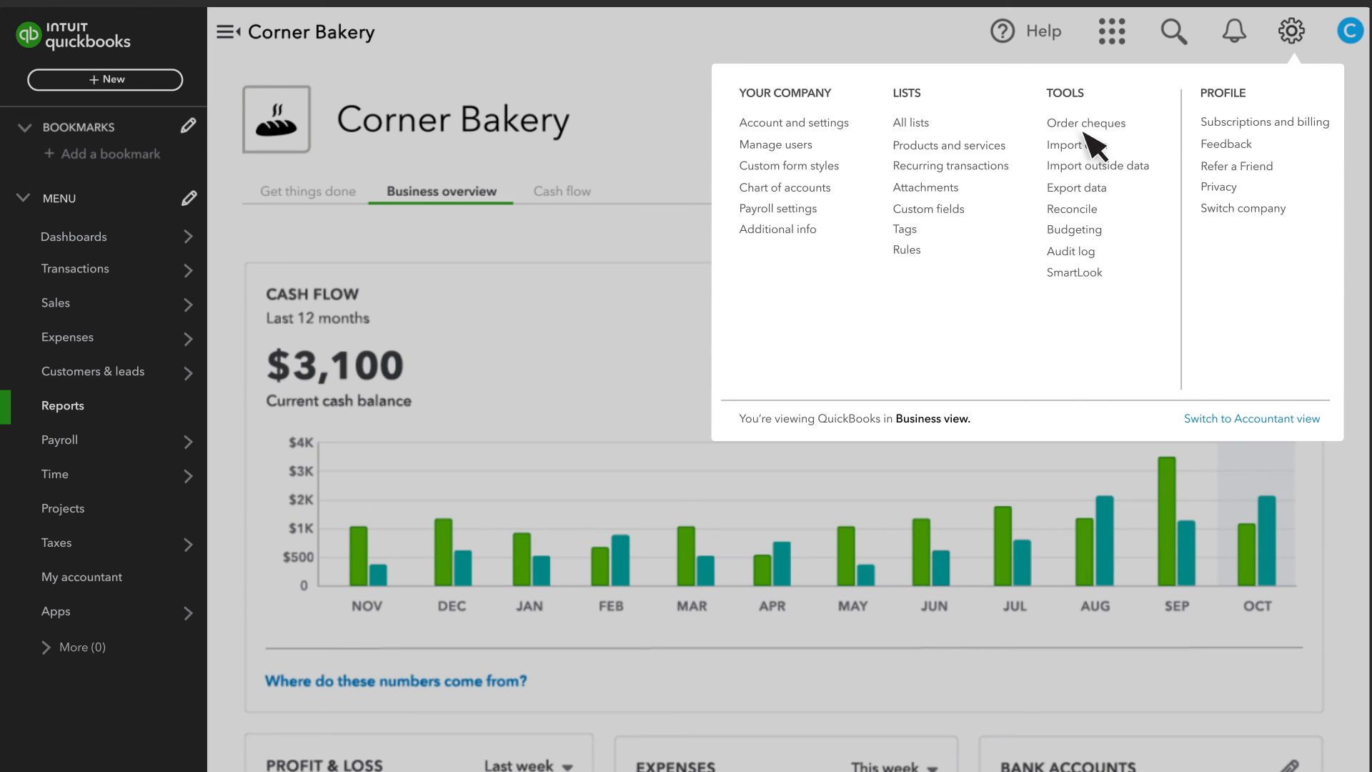